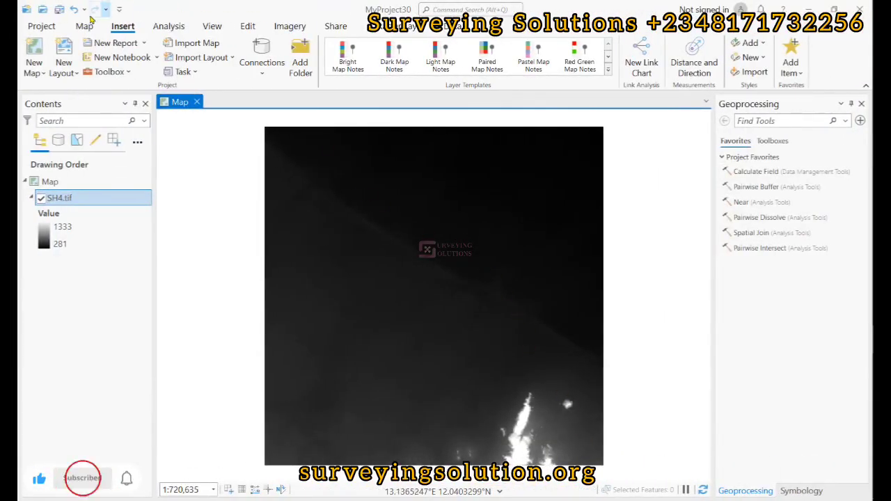
Show the Symbology pane for the SH4.tif elevation raster from its legend ramp in Contents.
click(83, 25)
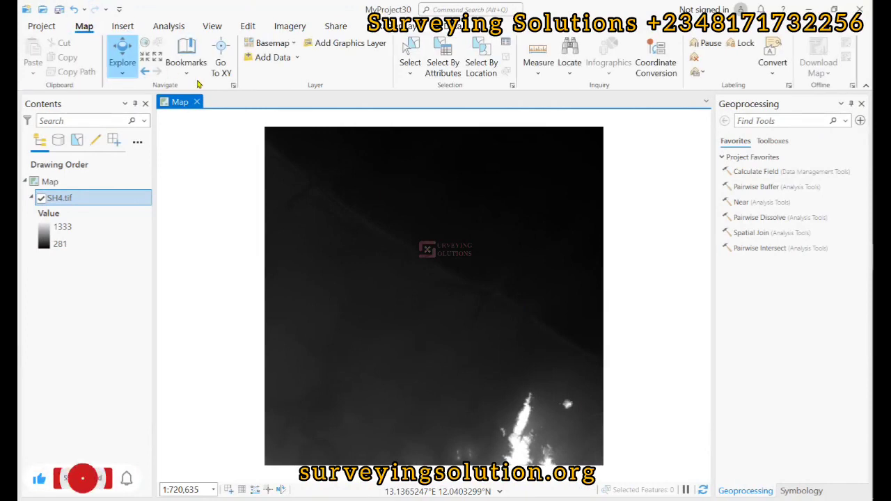
click(82, 479)
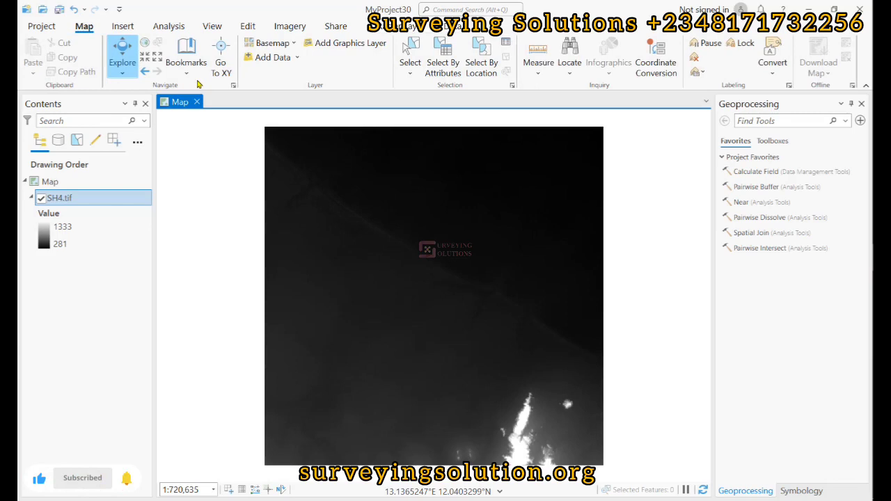
click(82, 479)
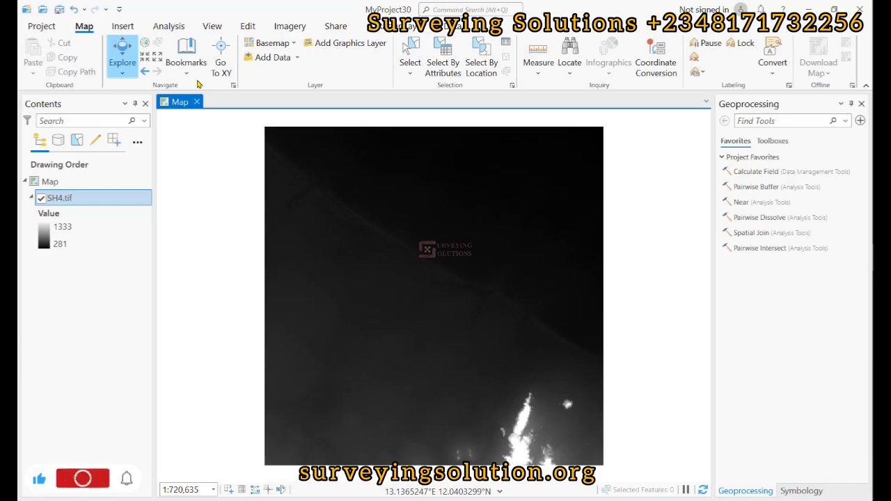
click(82, 479)
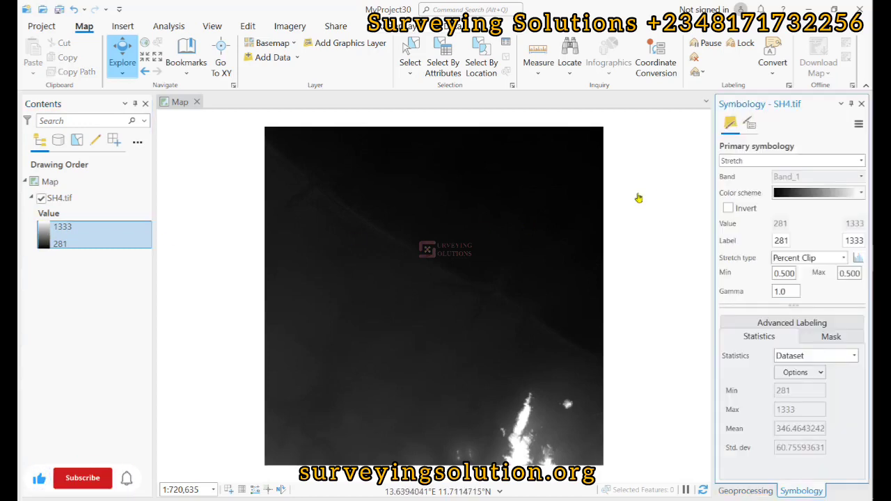
Apply the green-yellow-red colour scheme to SH4.tif, then bring up the DEM_Data workbook in Excel.
click(862, 192)
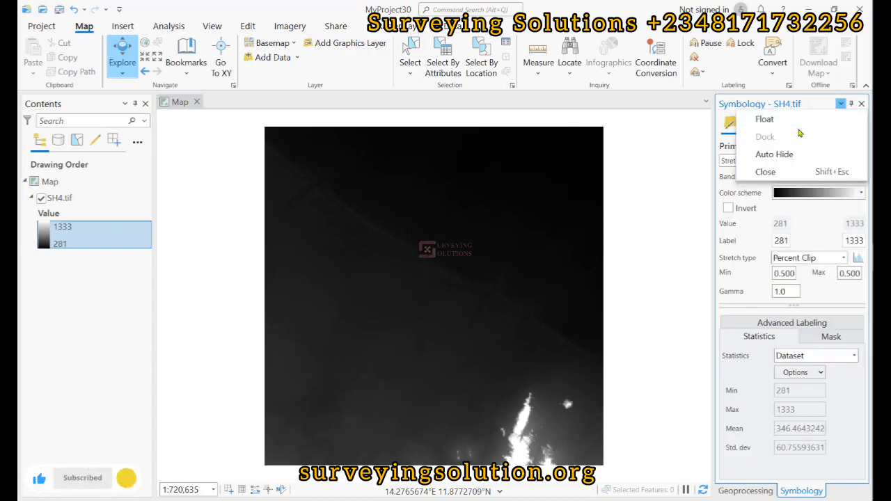
click(763, 118)
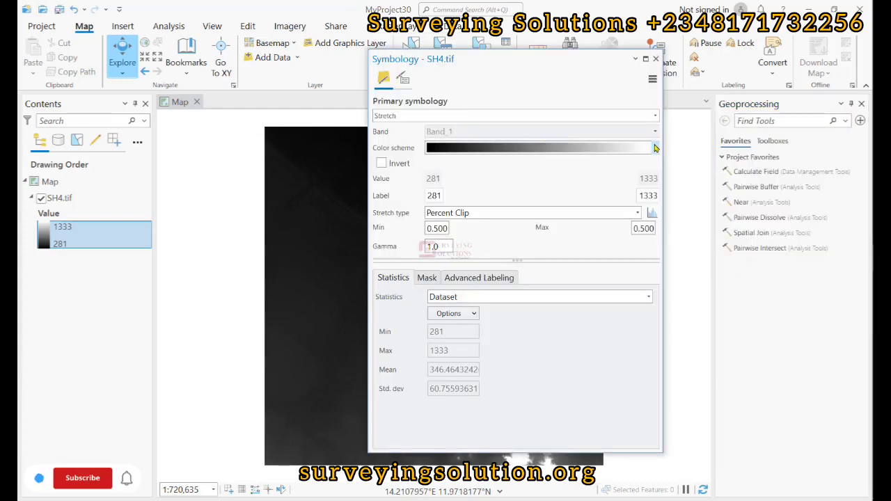
click(654, 148)
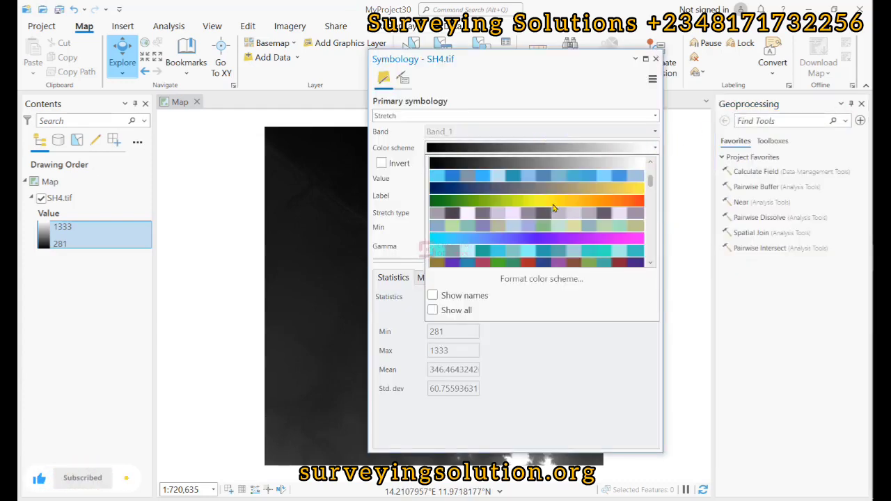
click(536, 201)
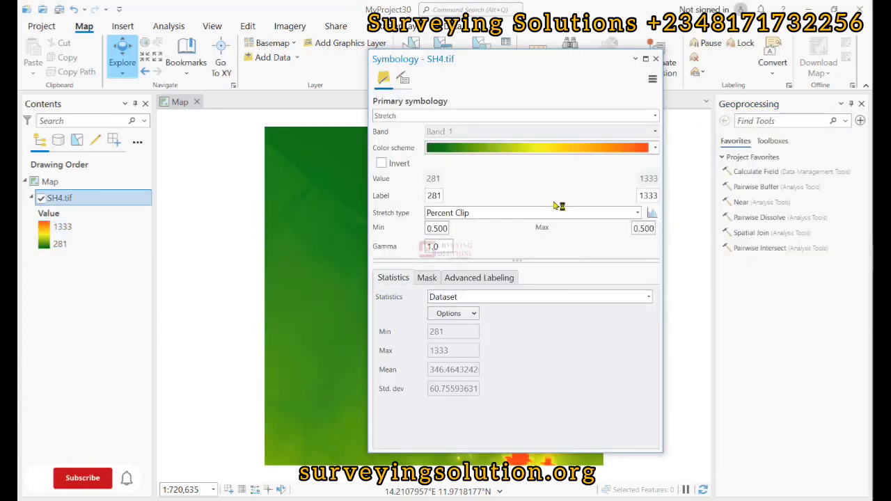
click(82, 479)
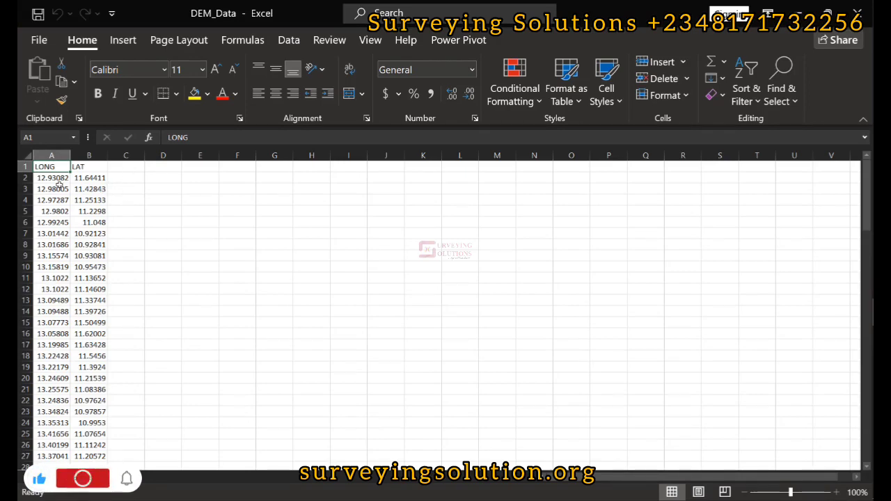
Return from the Excel LONG/LAT table to the ArcGIS Pro map.
click(82, 479)
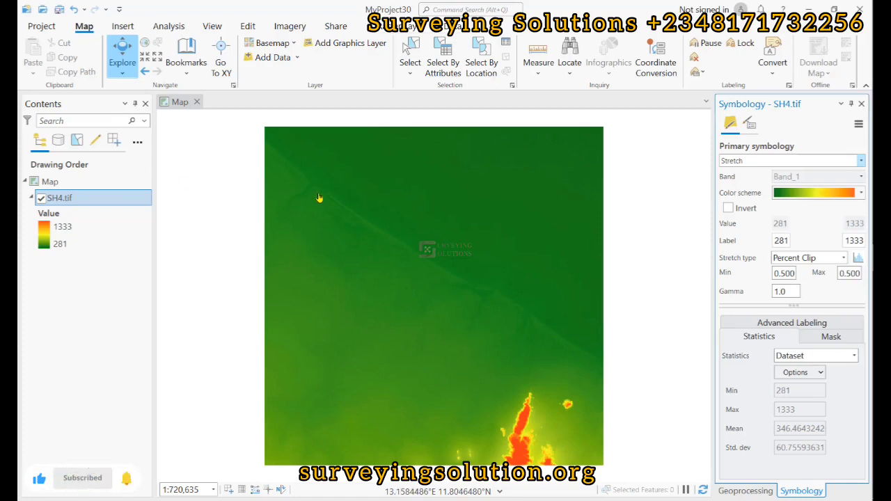
mouse_move(272, 57)
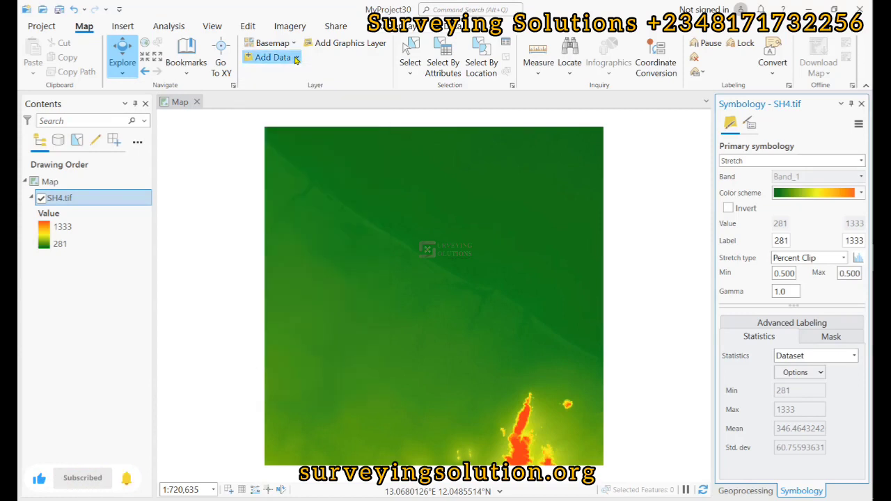
Start XY Point Data and choose the DEM_Data$ sheet of DEM_Data.xlsx as input table.
click(273, 57)
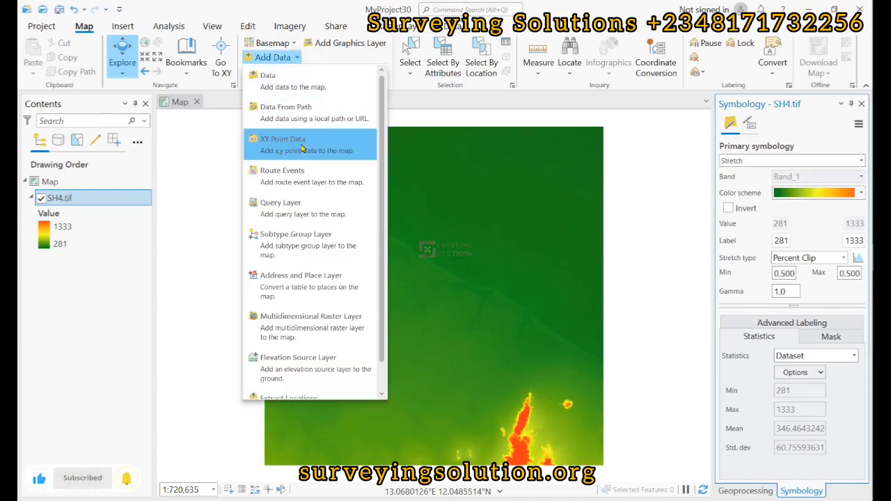
click(283, 144)
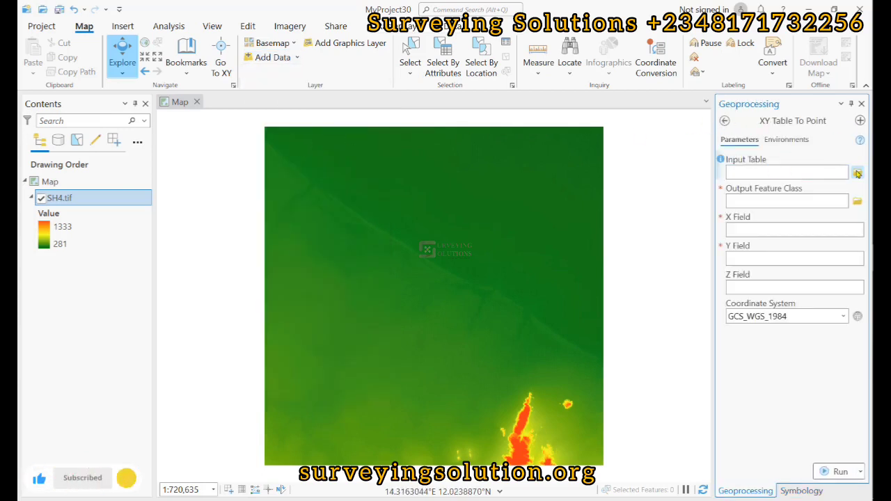
click(858, 172)
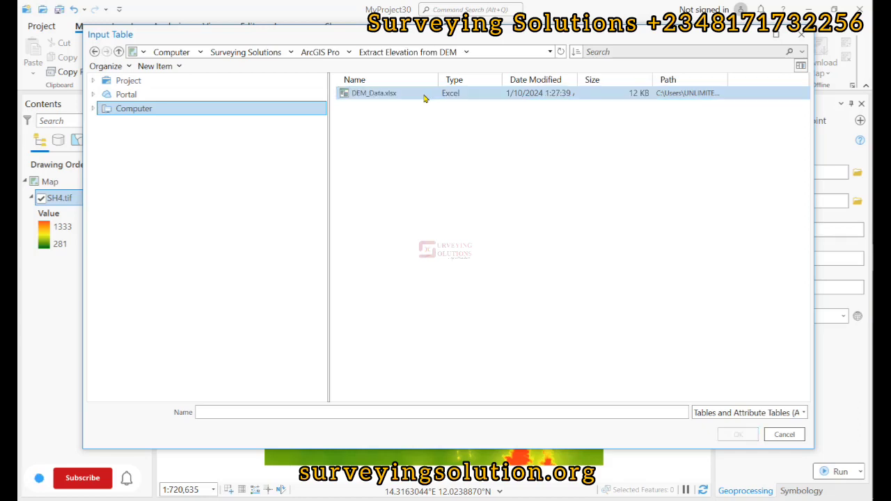
click(82, 479)
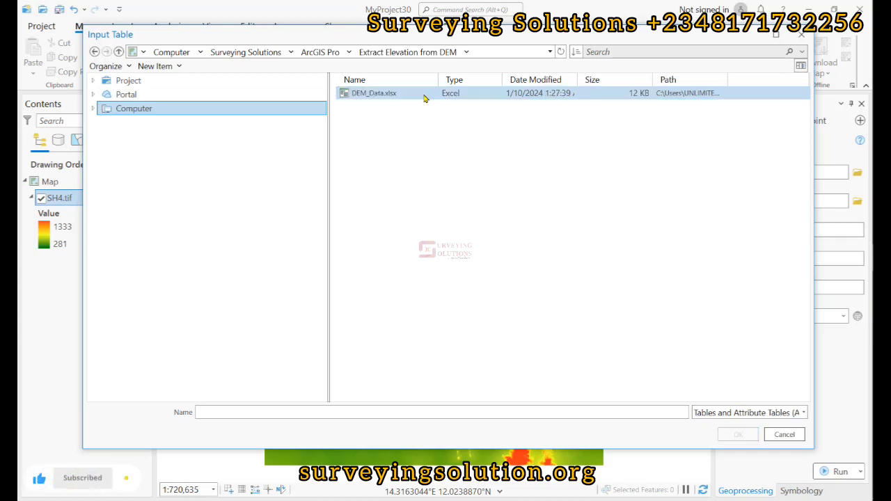
double_click(373, 92)
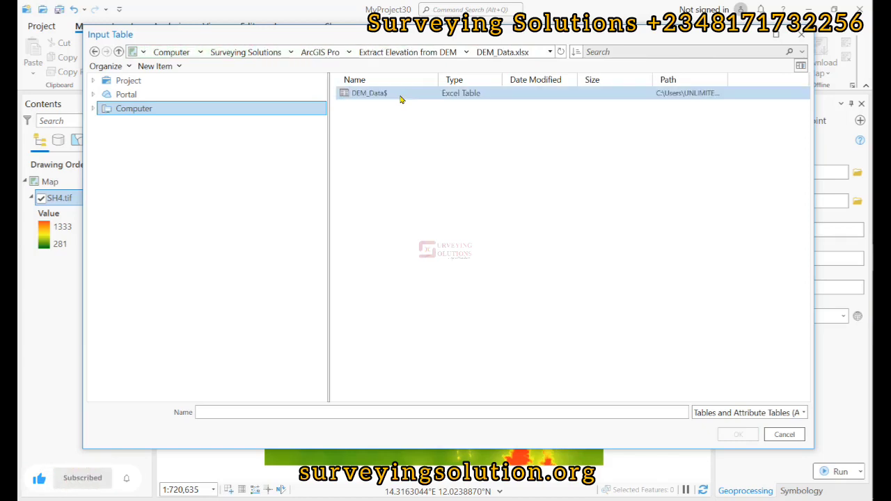
click(369, 92)
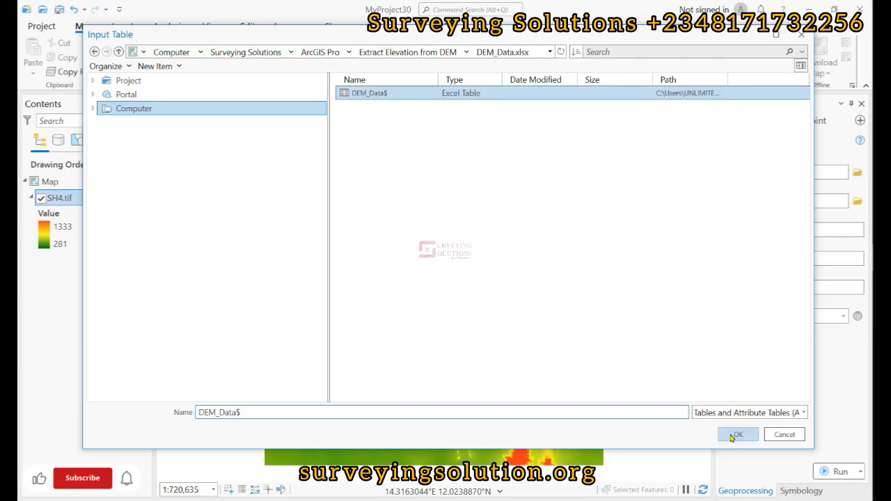
click(738, 435)
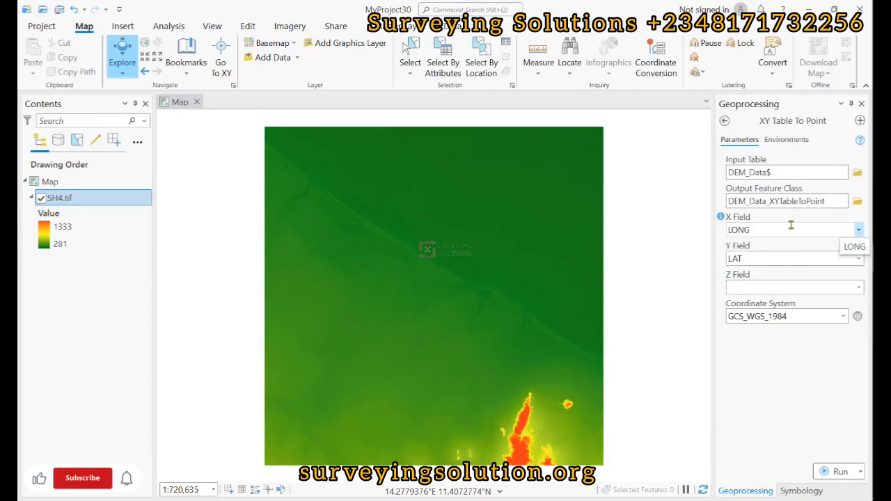
Keep LONG as the X field and LAT as the Y field for the points.
click(858, 229)
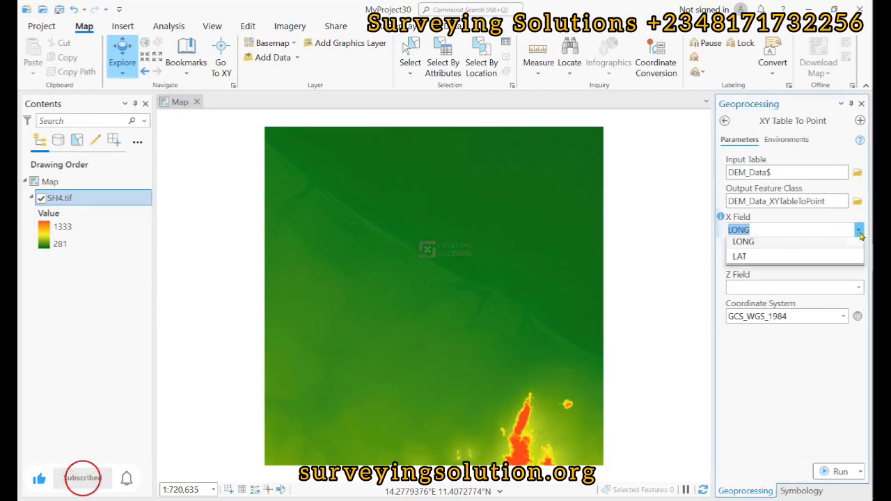
click(744, 243)
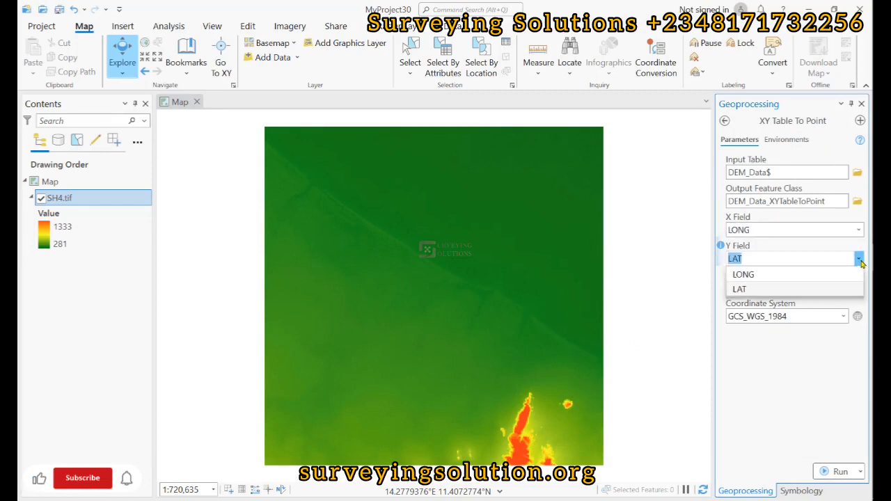
click(739, 288)
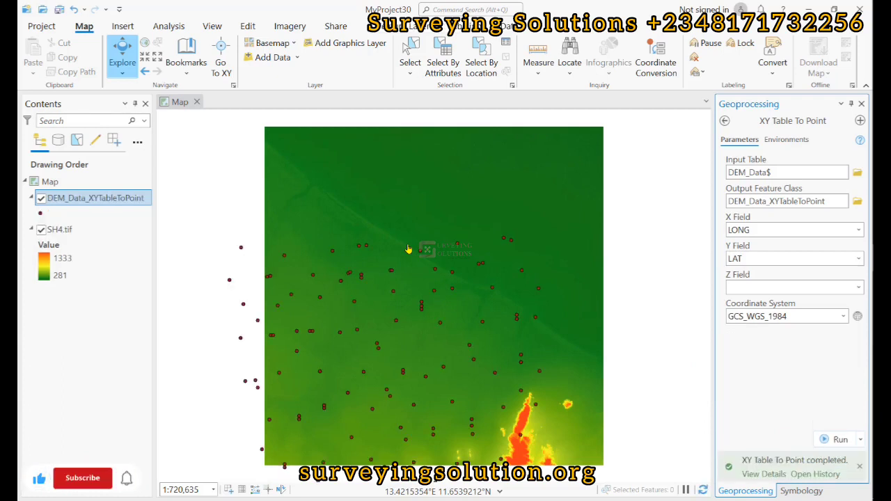
mouse_move(351, 225)
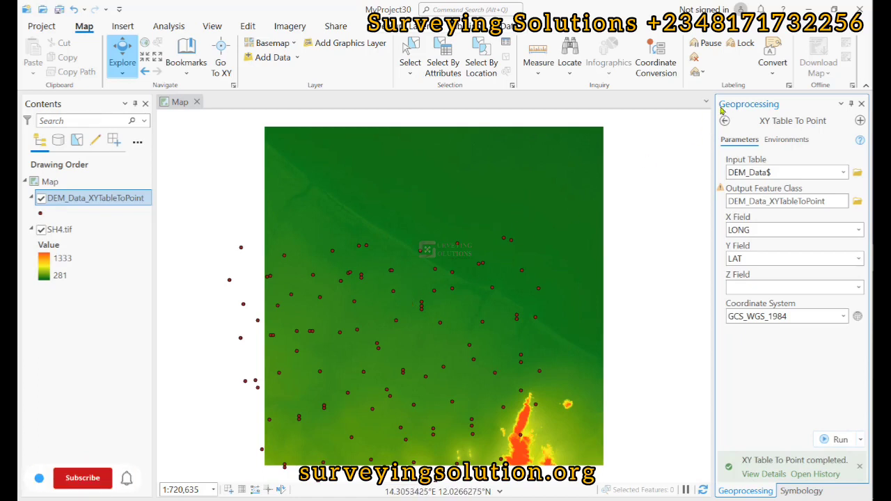
Find and launch the Extract Values to Points geoprocessing tool.
click(724, 120)
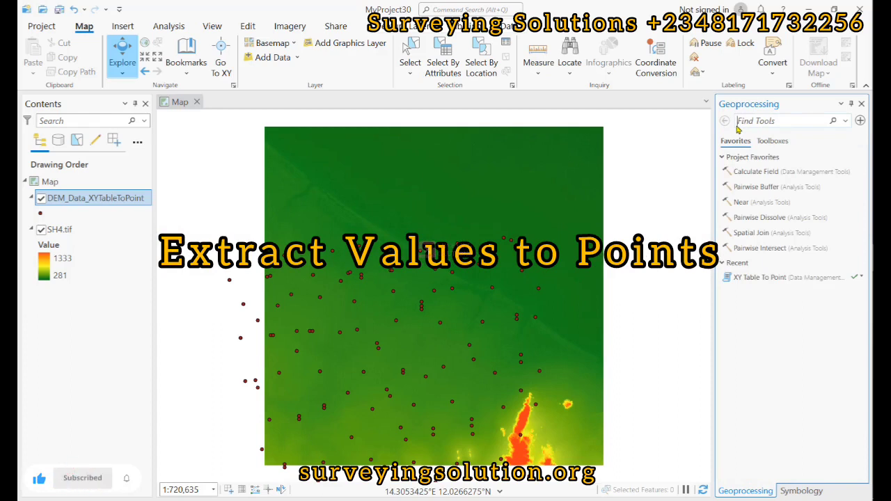
text(extract va)
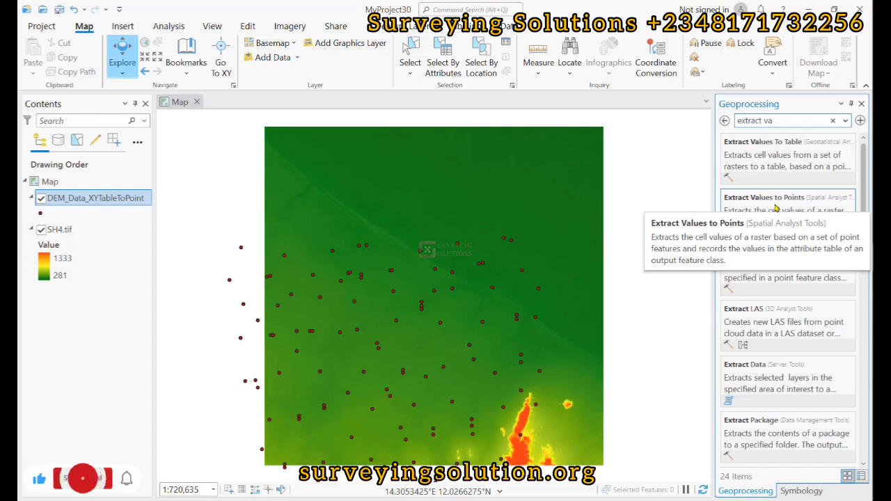
click(82, 479)
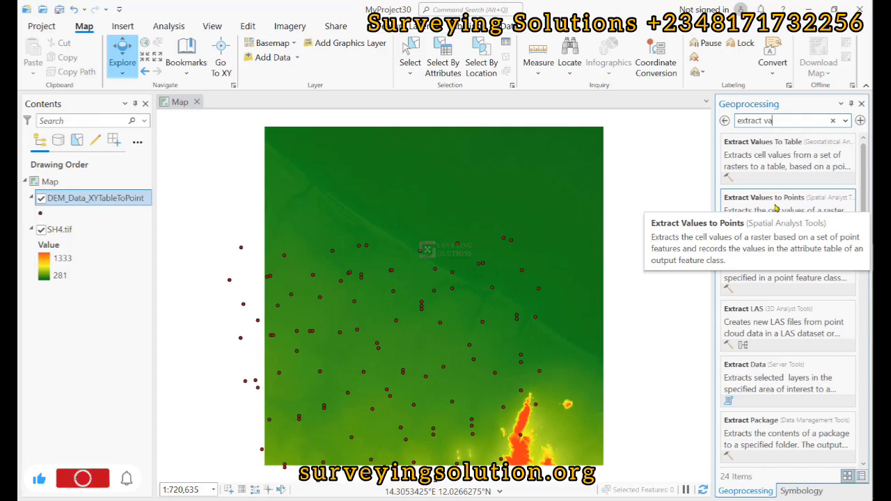
click(763, 198)
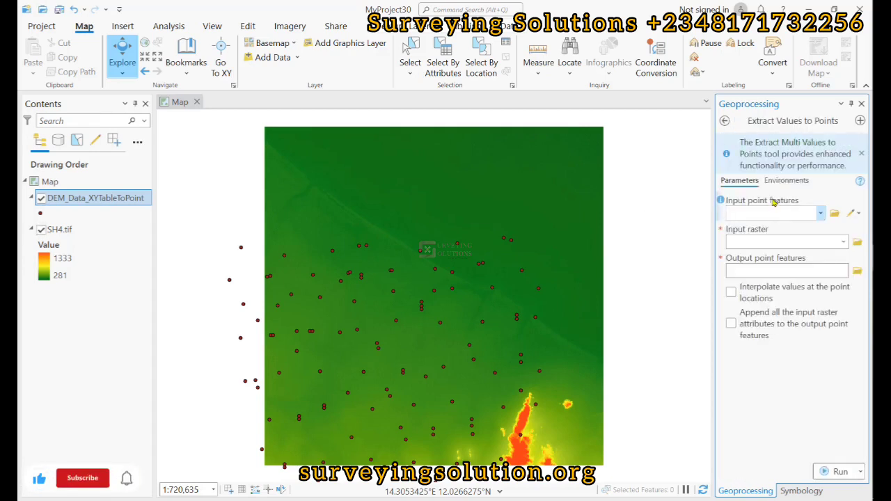
Use DEM_Data_XYTableToPoint as input points and SH4.tif as input raster.
click(82, 479)
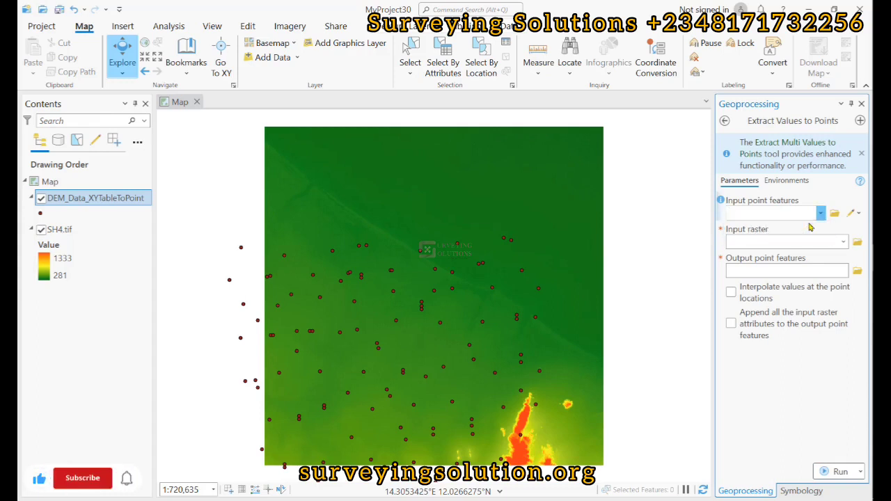
click(820, 213)
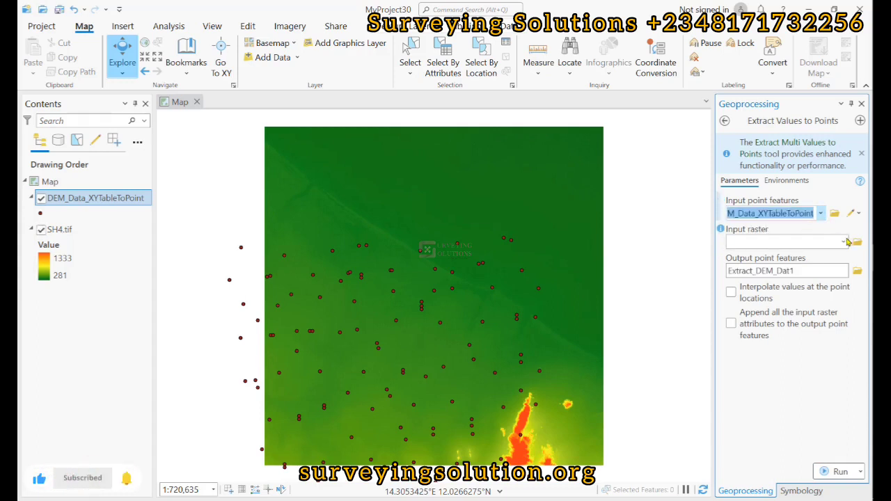
click(844, 242)
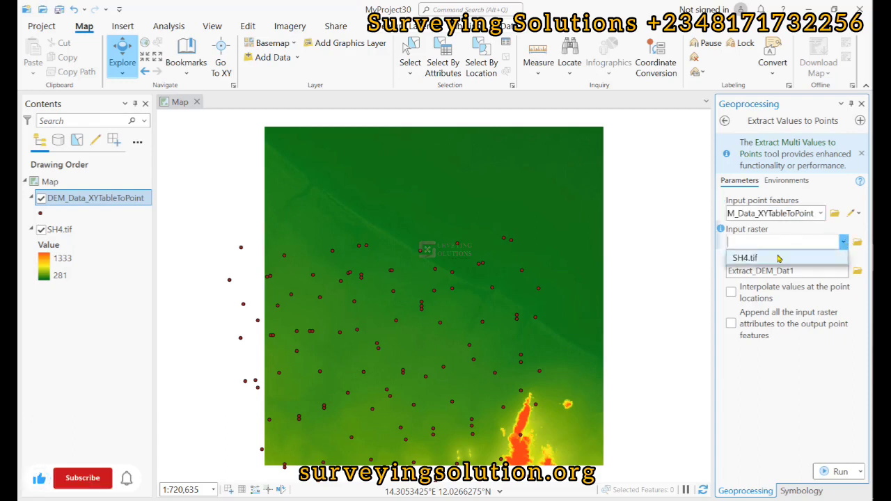
click(744, 256)
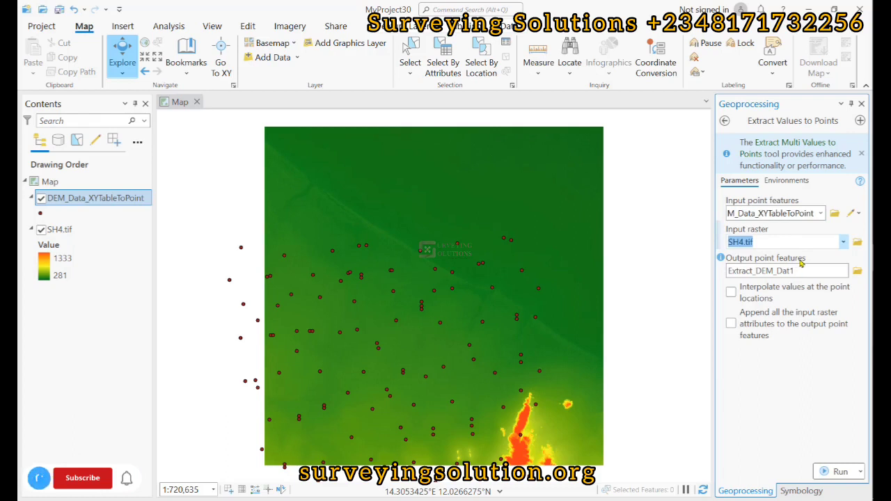
Enable Interpolate values and Append all input raster attributes for the Extract_DEM_Dat1 output.
click(82, 479)
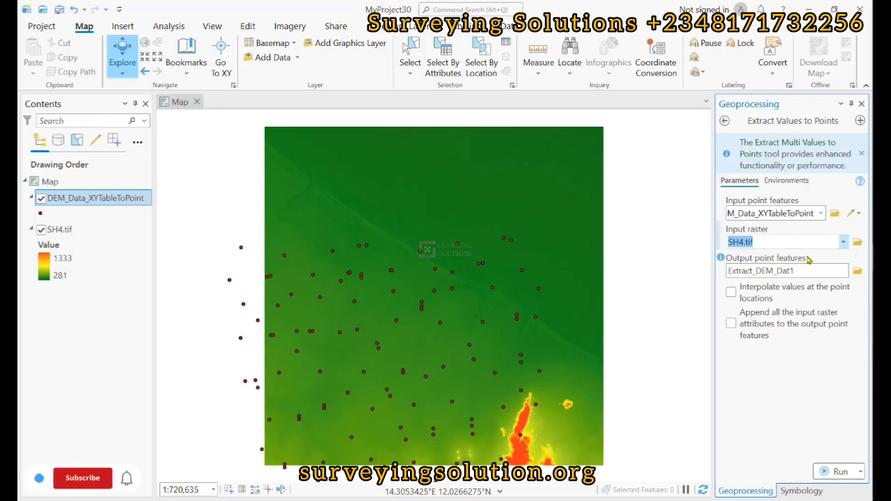
click(82, 479)
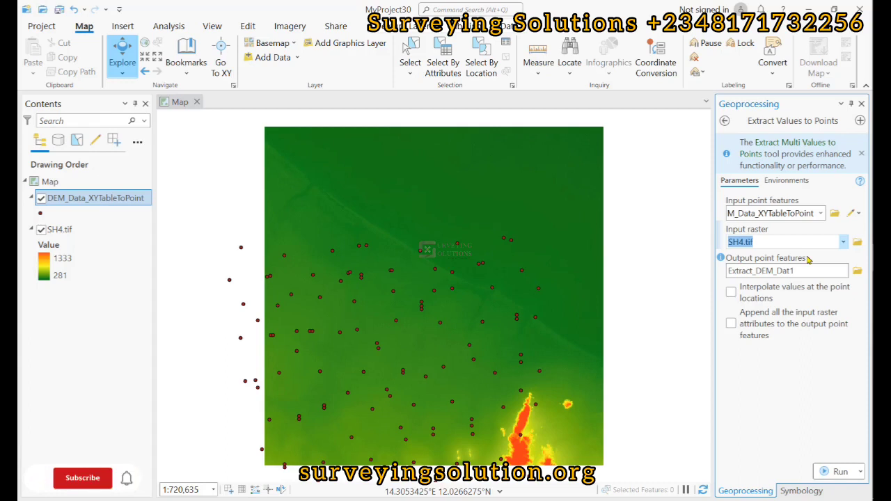
click(82, 479)
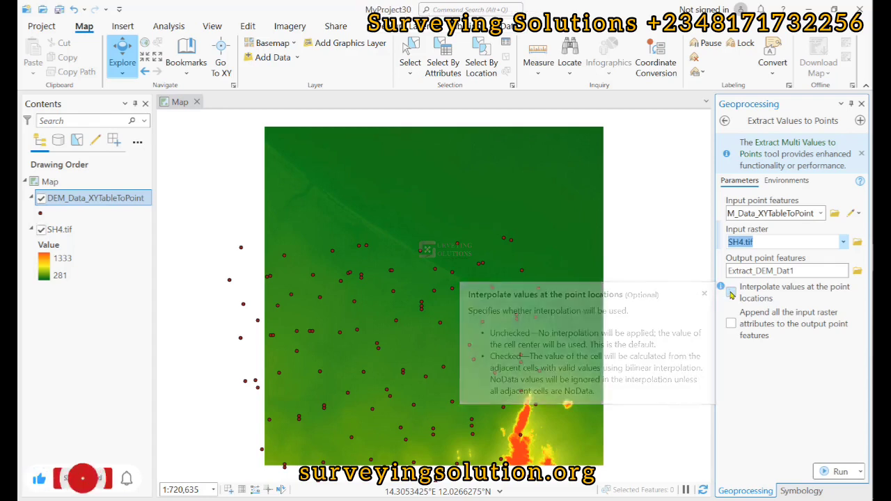
mouse_move(721, 312)
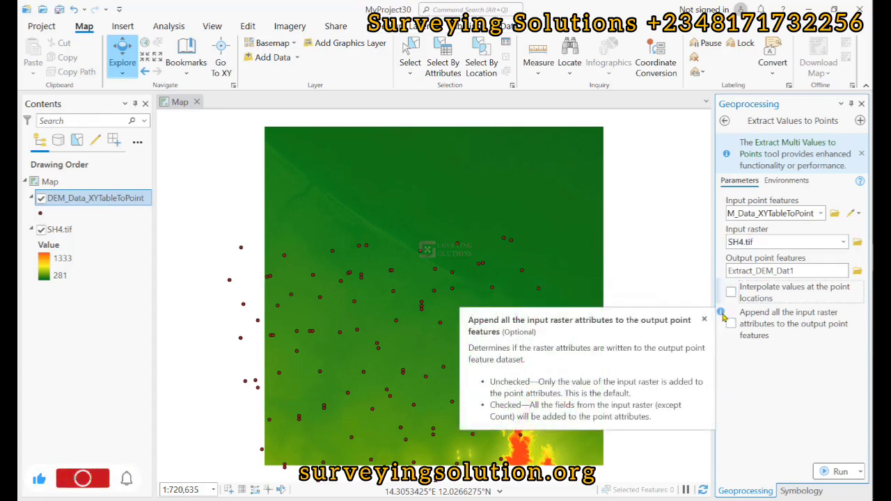
click(82, 479)
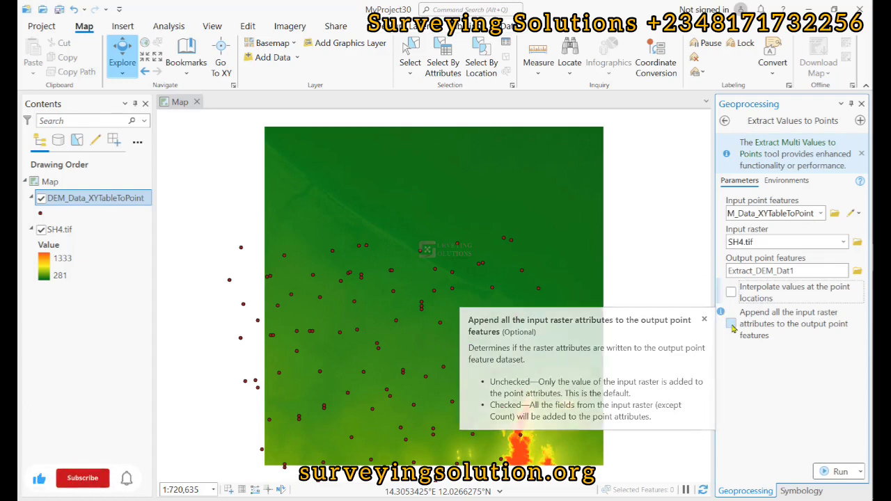
click(731, 323)
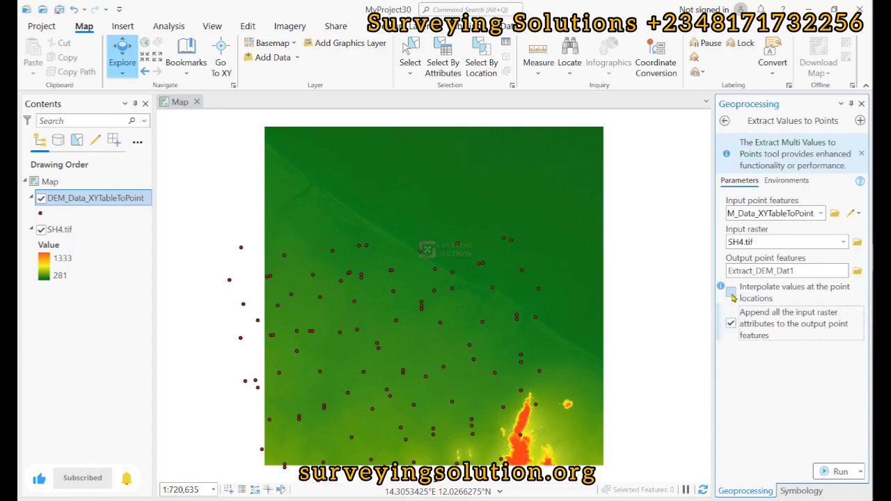
click(731, 292)
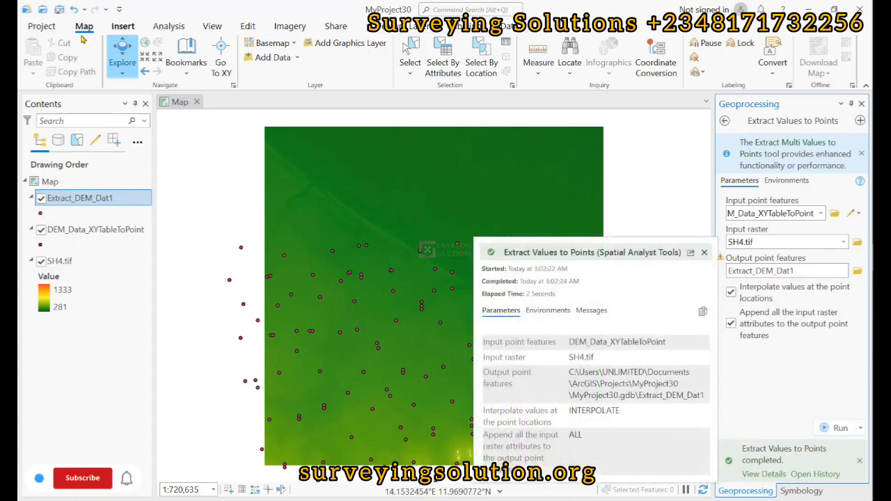
Show Extract_DEM_Dat1's attribute table and scroll its RASTERVALU elevations.
click(705, 252)
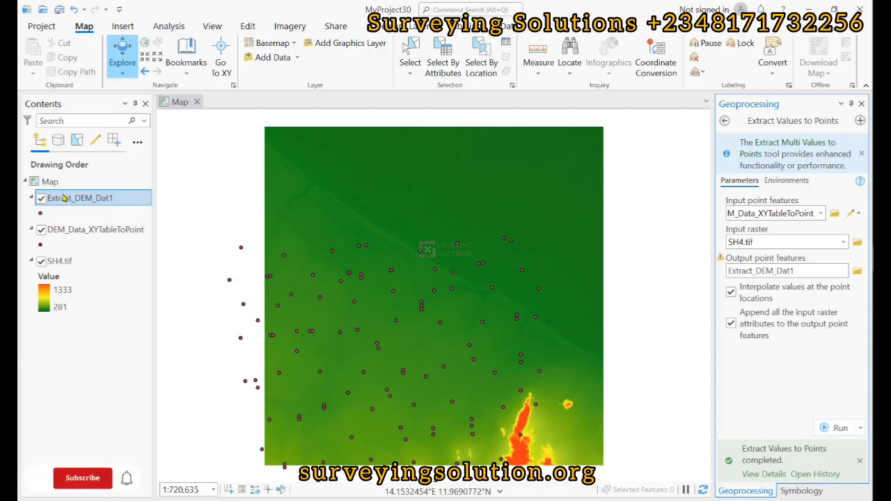
right_click(81, 197)
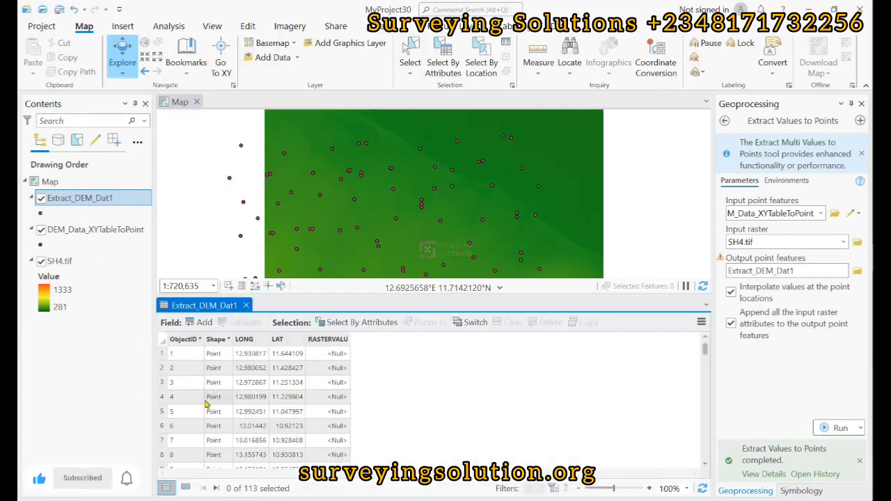
click(170, 353)
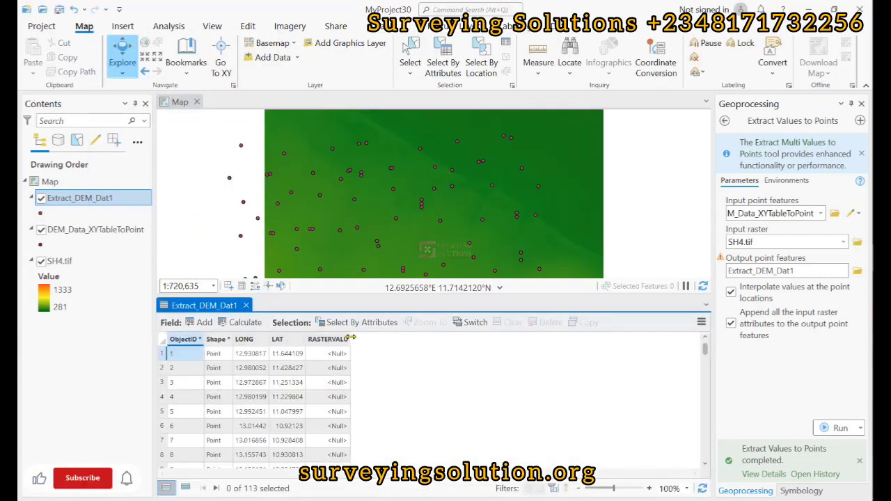
scroll(down, 3)
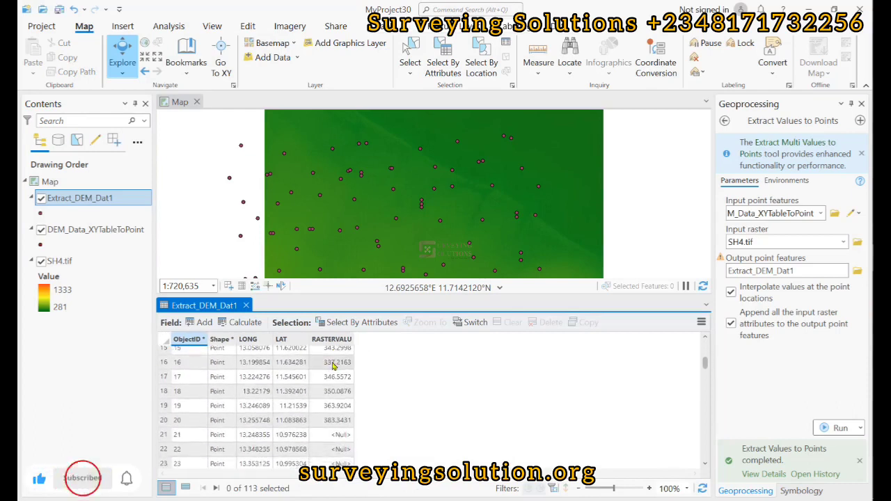
scroll(up, 3)
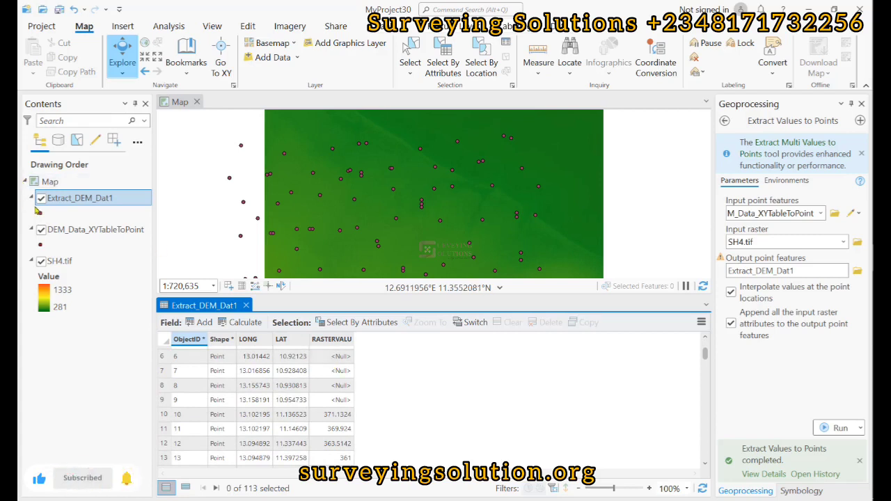
scroll(up, 3)
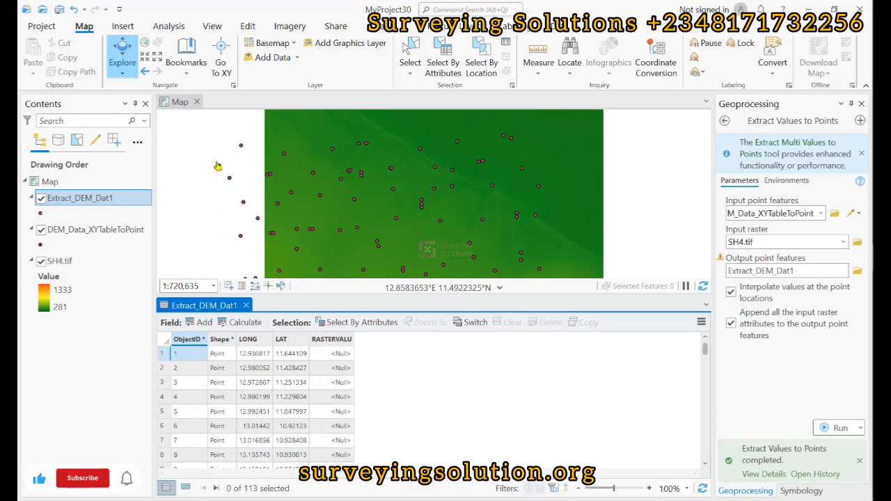
mouse_move(234, 277)
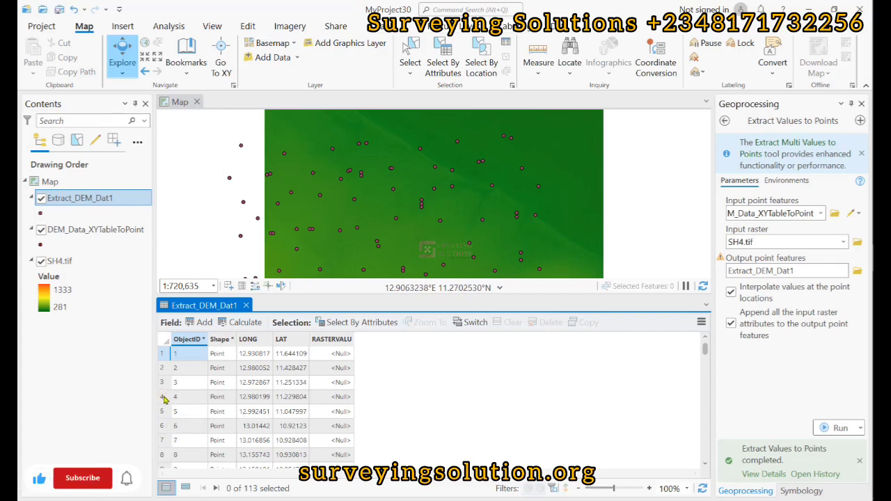
Zoom to point records 4 and 33 on the map, then back to the full SH4.tif extent.
click(165, 397)
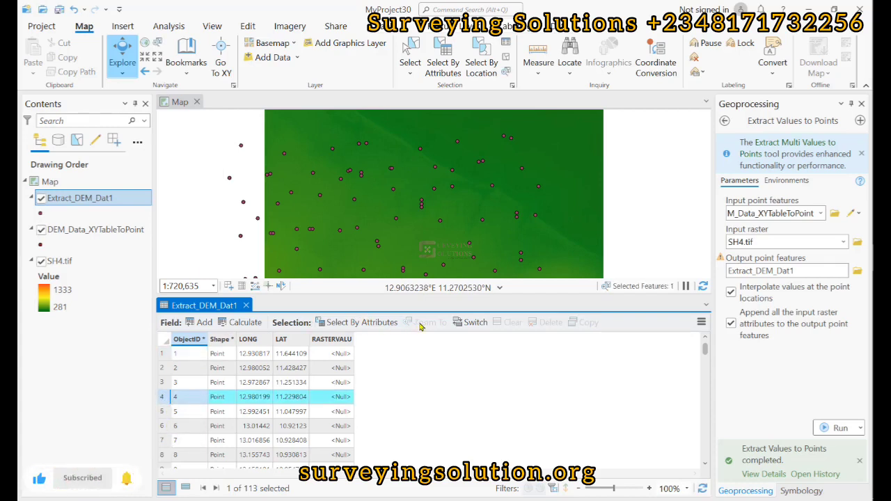
mouse_move(426, 322)
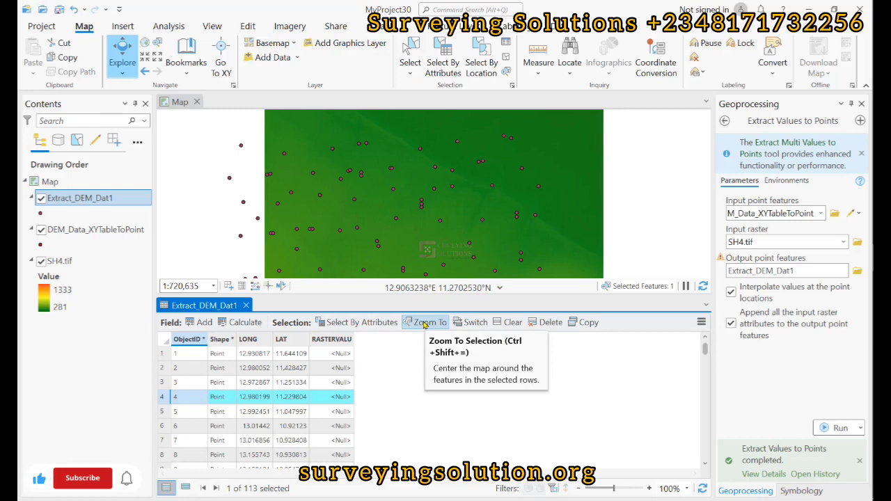
click(426, 322)
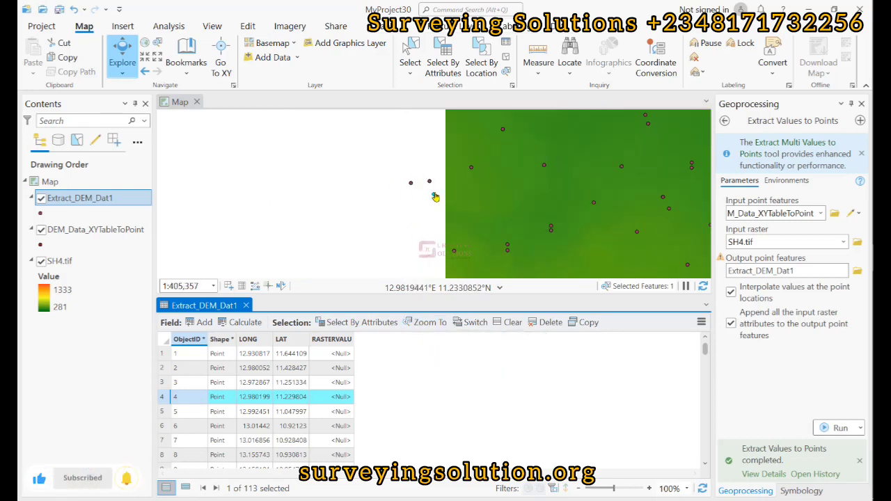
scroll(down, 3)
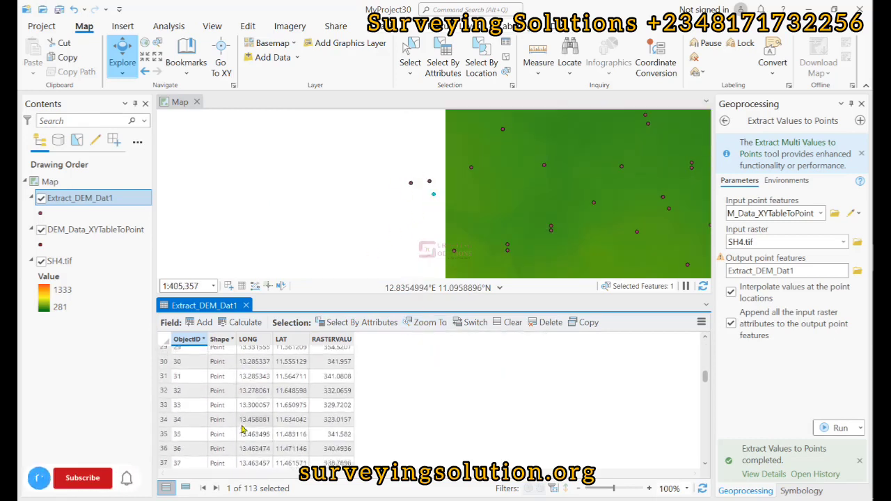
click(175, 399)
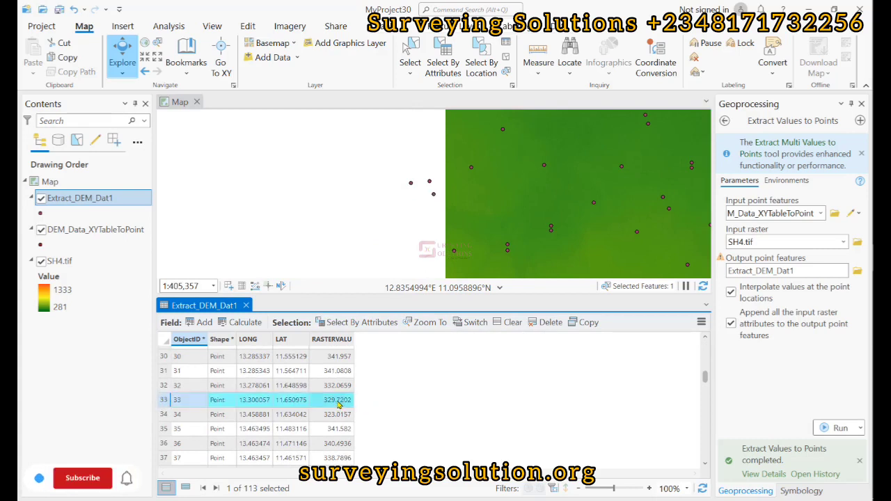
click(426, 322)
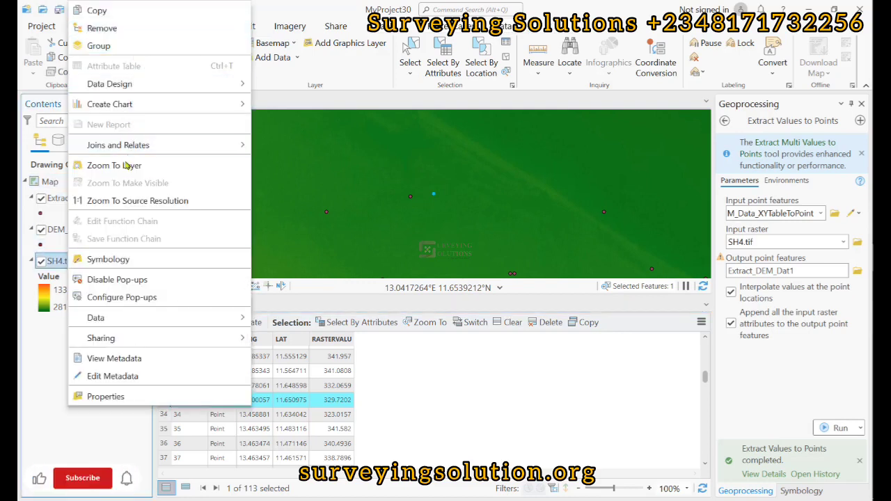
click(115, 164)
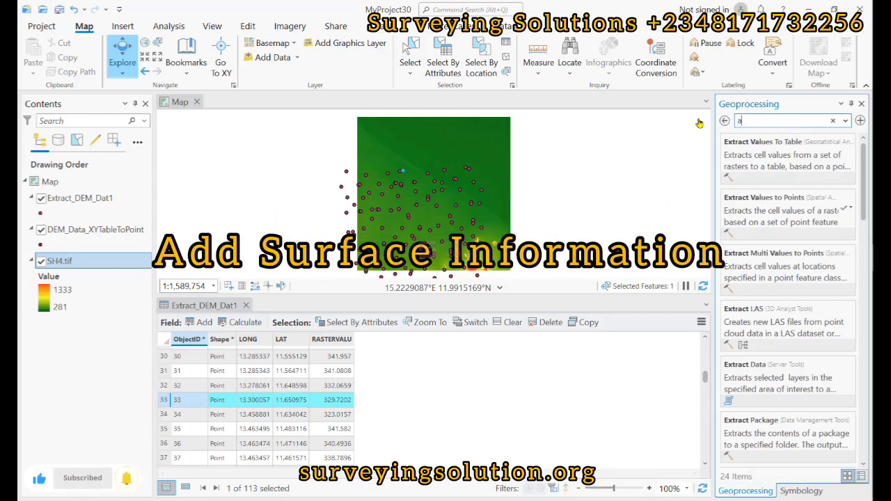
Launch Add Surface Information with DEM_Data_XYTableToPoint as input features.
text(add surf)
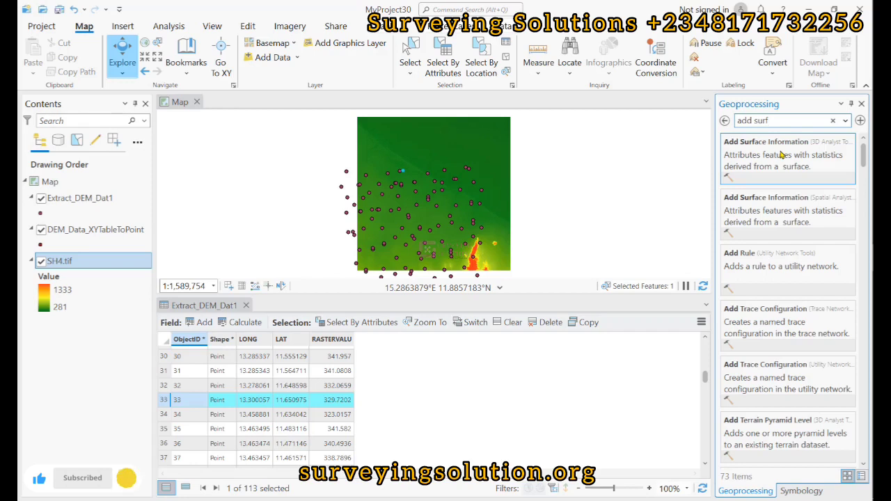
click(766, 142)
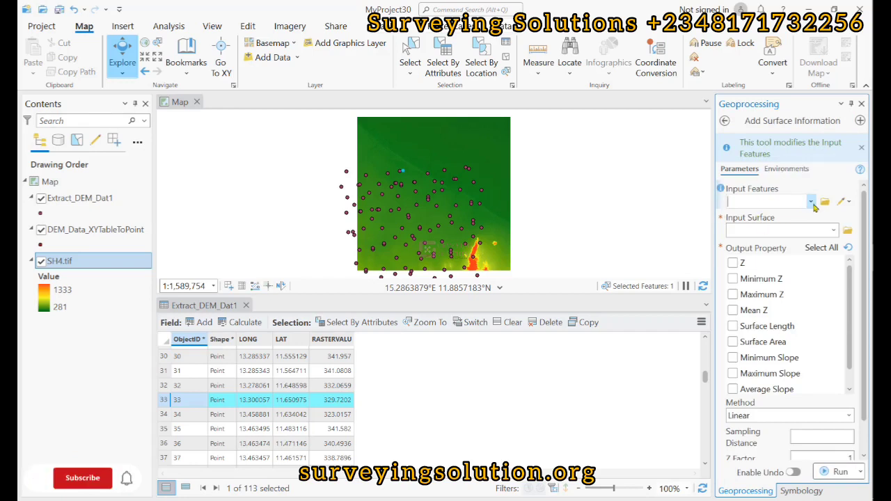
click(810, 201)
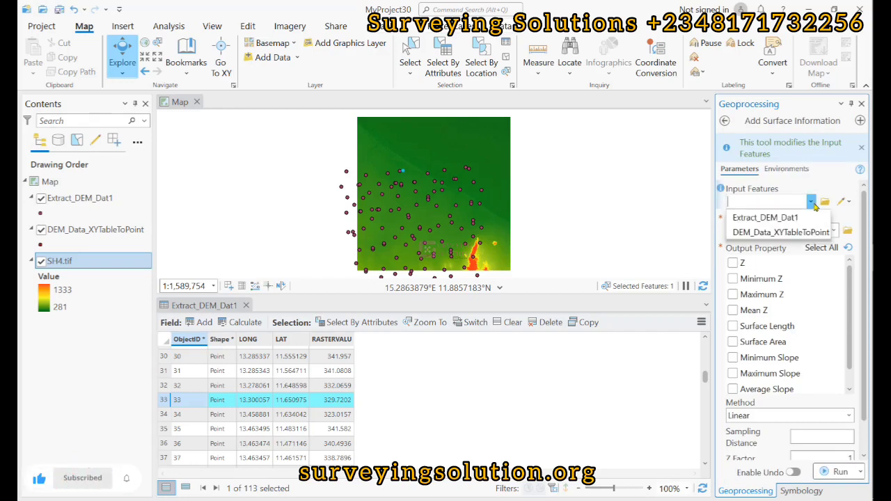
click(779, 231)
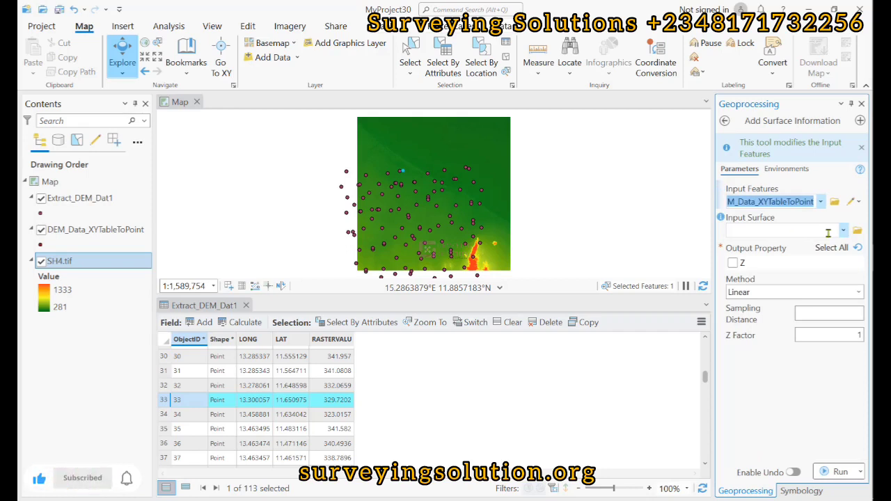
Set SH4.tif as input surface with Z output checked and Bilinear method.
click(844, 229)
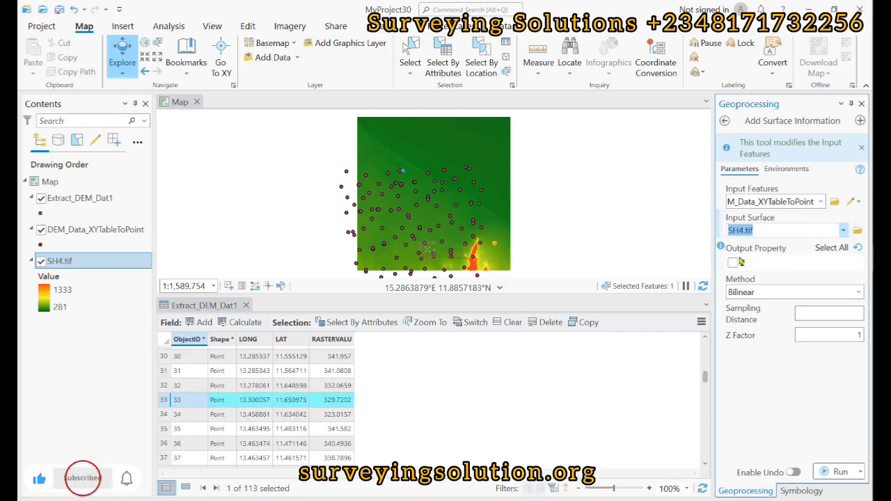
click(736, 261)
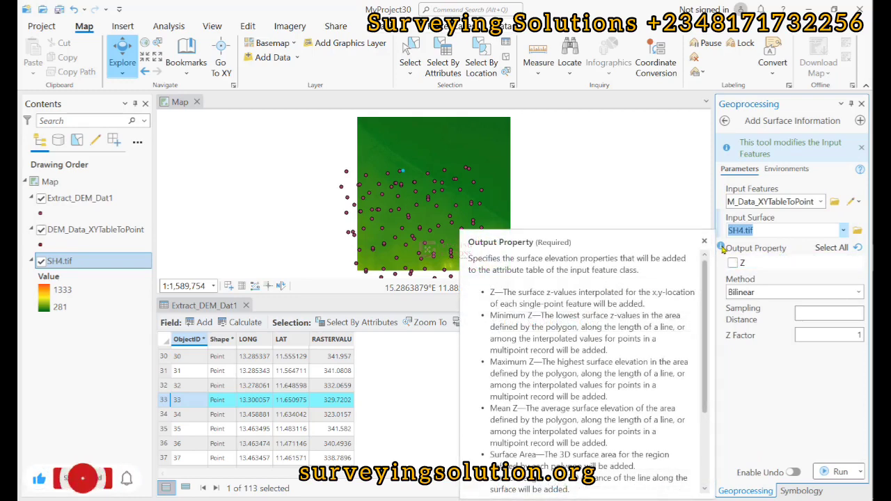
scroll(down, 3)
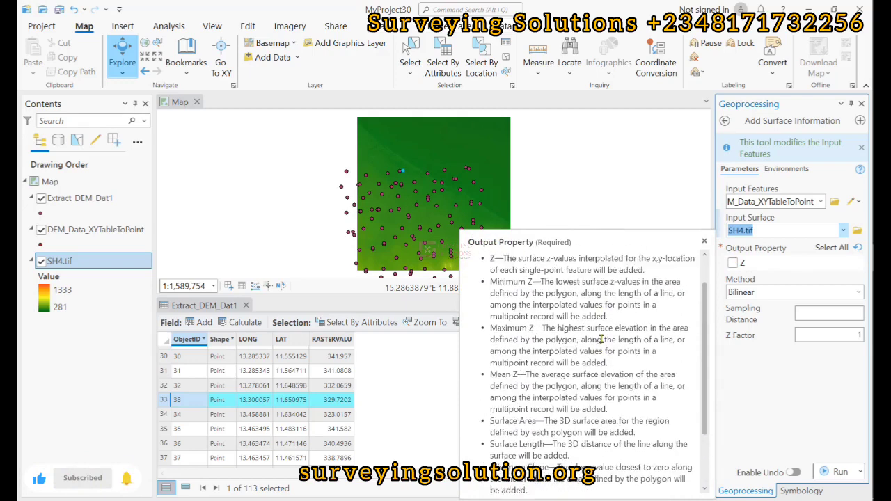
scroll(up, 3)
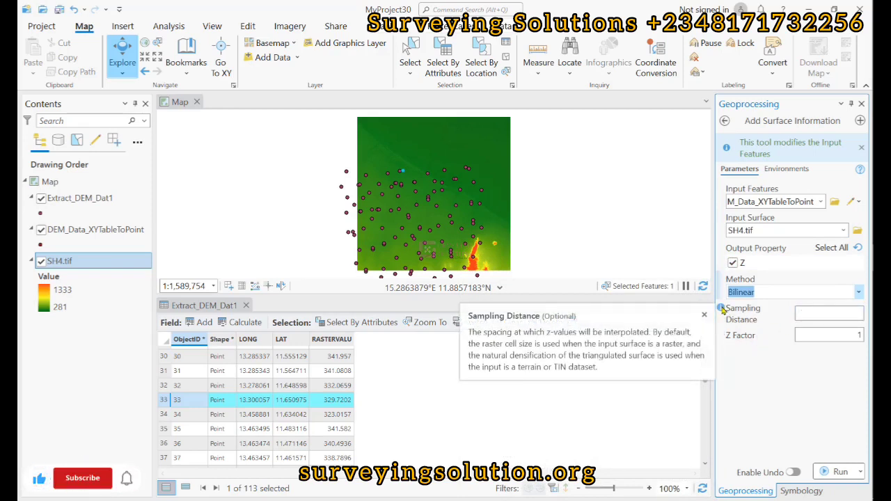
mouse_move(721, 334)
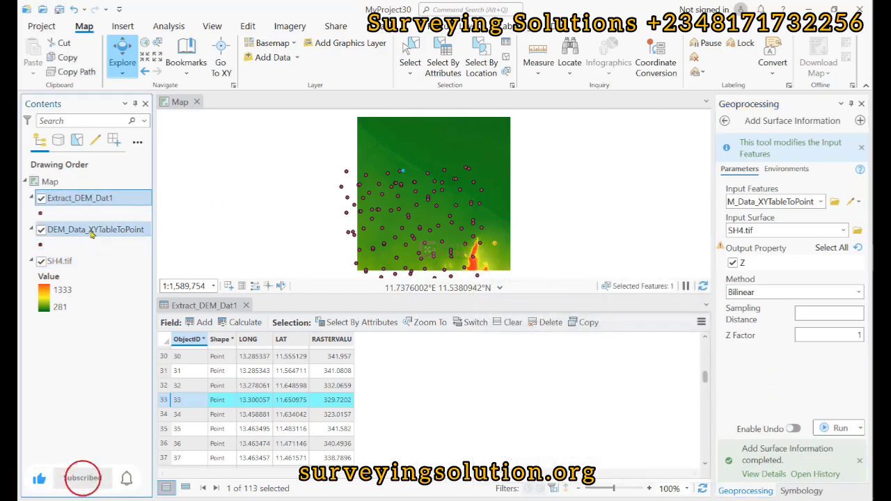
Show DEM_Data_XYTableToPoint's attribute table and review its new Z field.
right_click(95, 229)
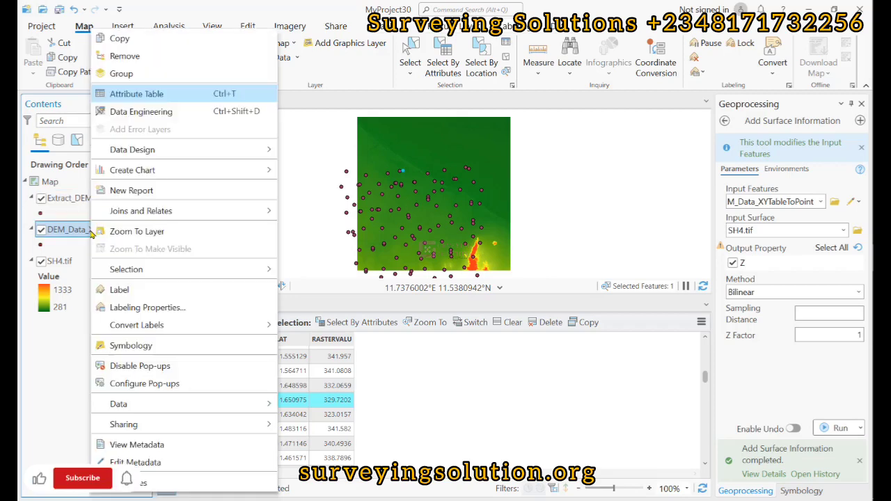
click(137, 93)
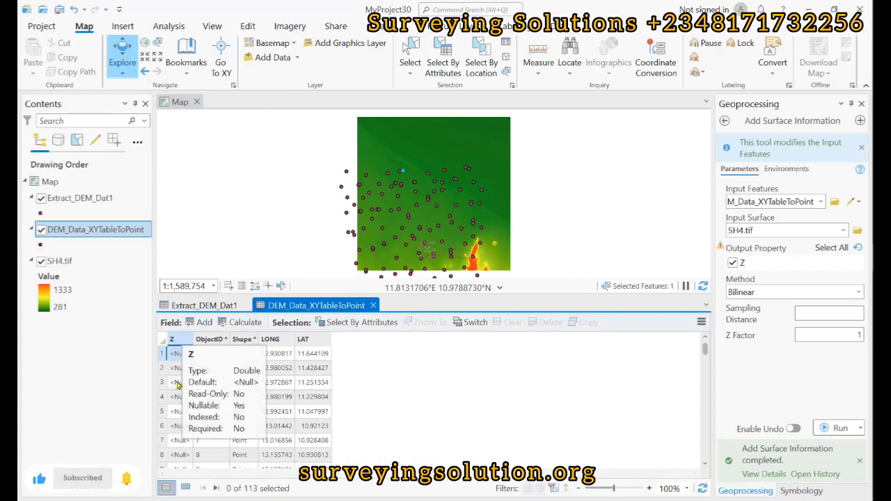
scroll(down, 3)
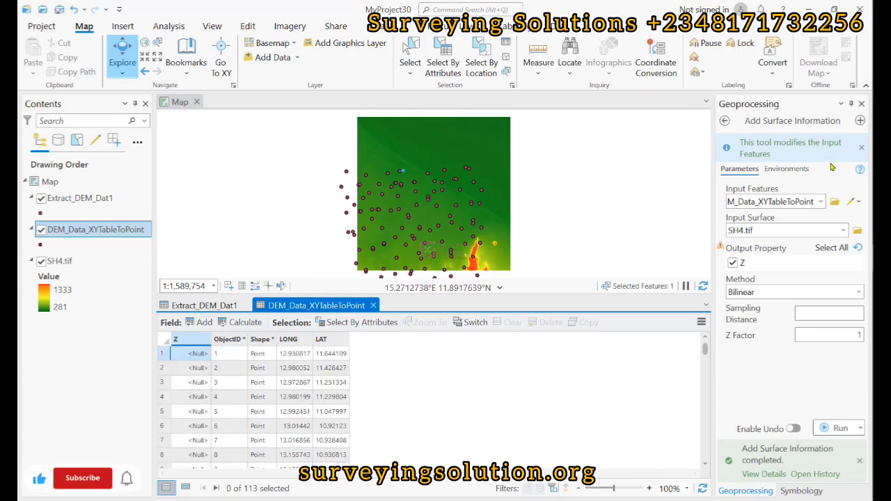
mouse_move(794, 148)
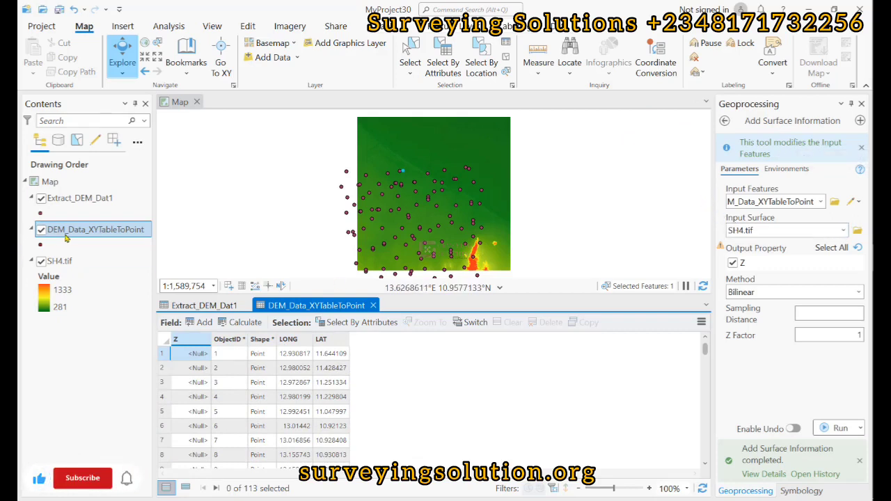
click(80, 197)
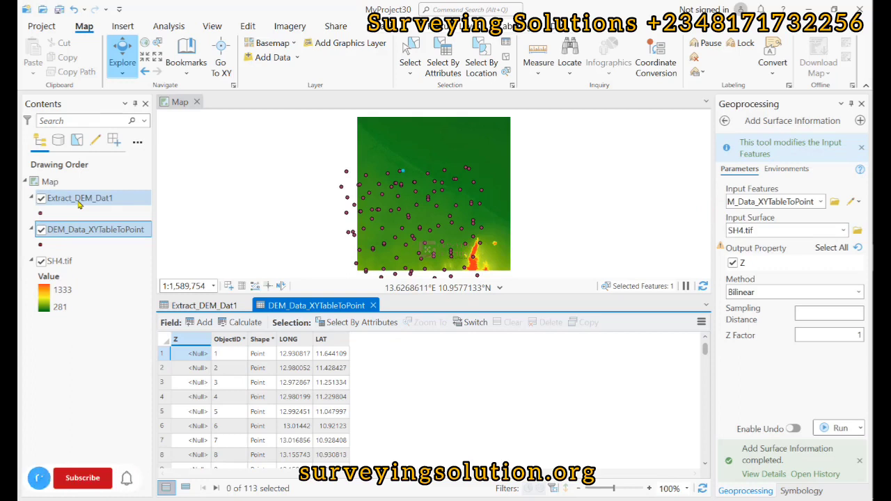
click(82, 479)
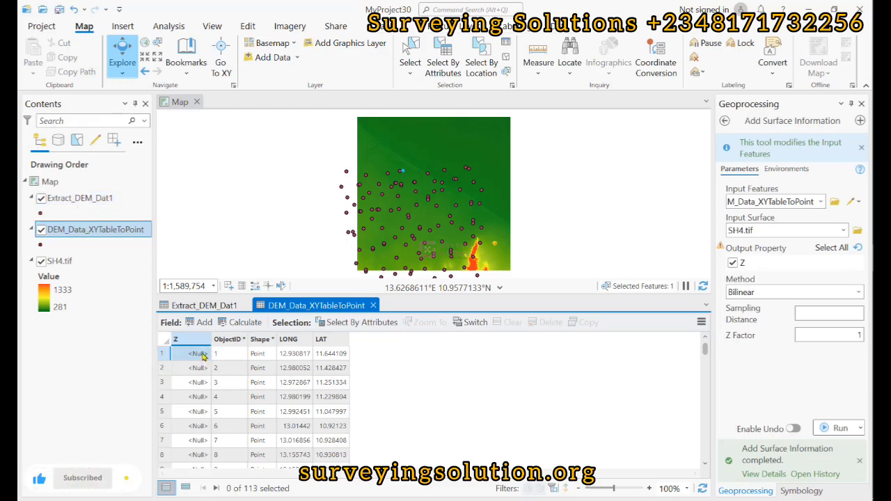
Select all 113 table rows and copy them to the clipboard.
key(ctrl+a)
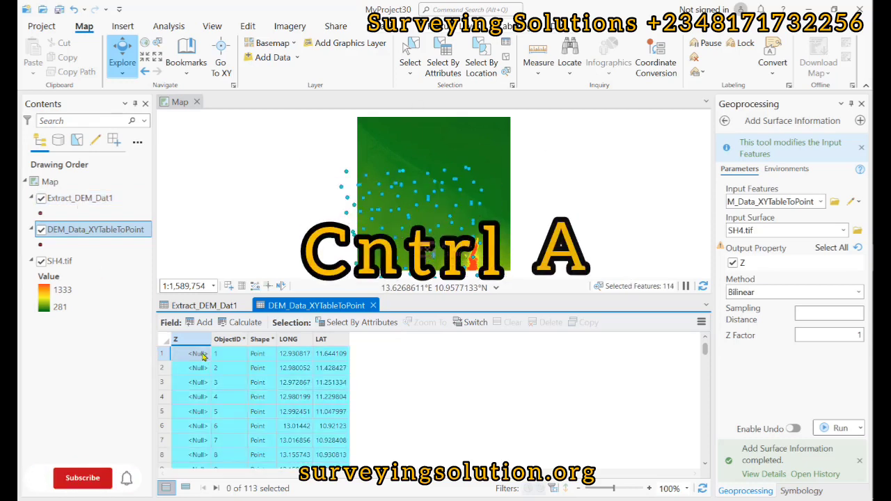
key(ctrl+a)
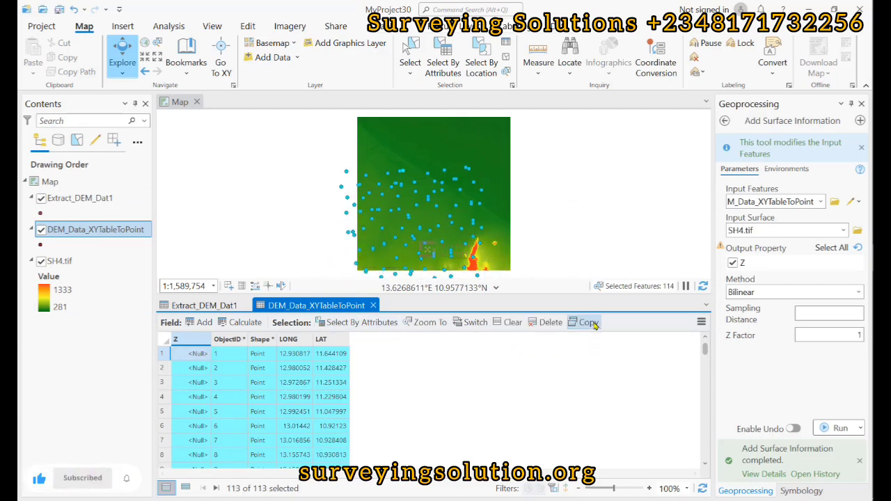
click(583, 322)
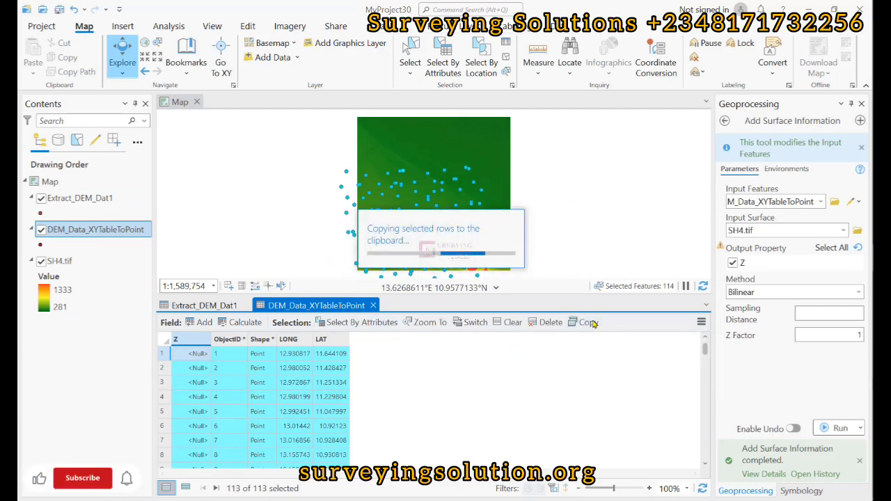
click(584, 322)
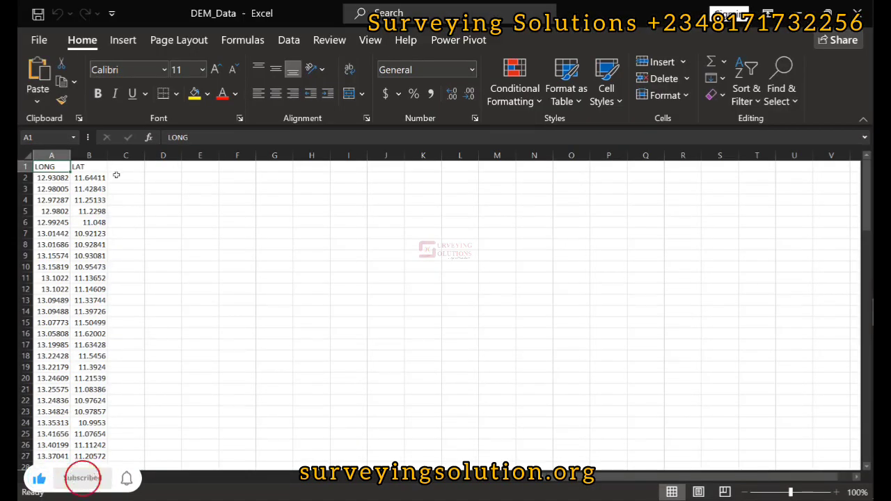
Paste the XYTableToPoint rows starting at cell D1, then return to ArcGIS Pro.
click(163, 165)
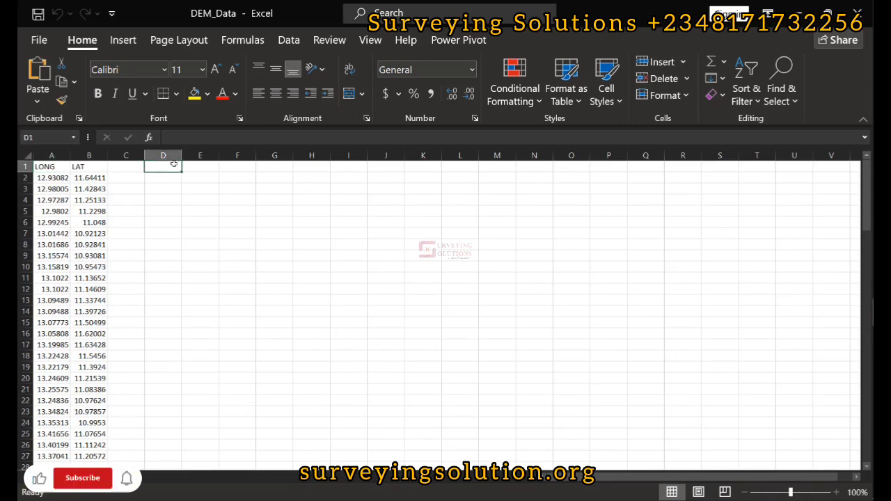
right_click(163, 164)
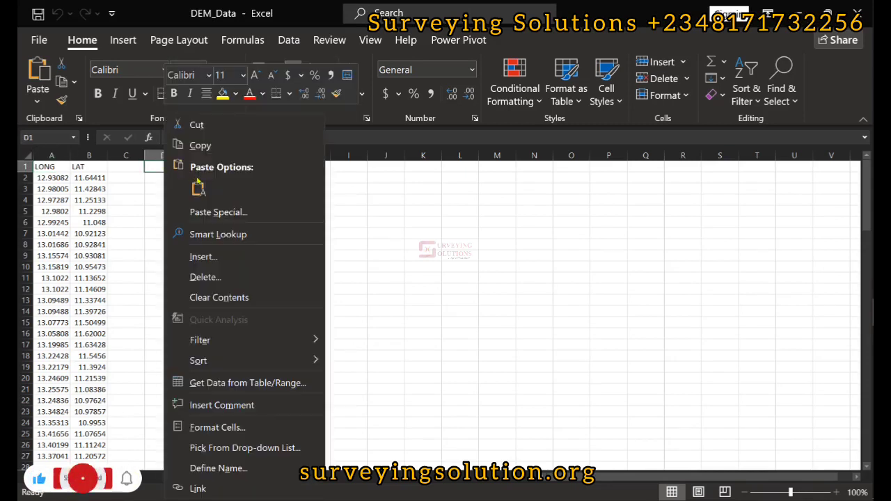
click(198, 188)
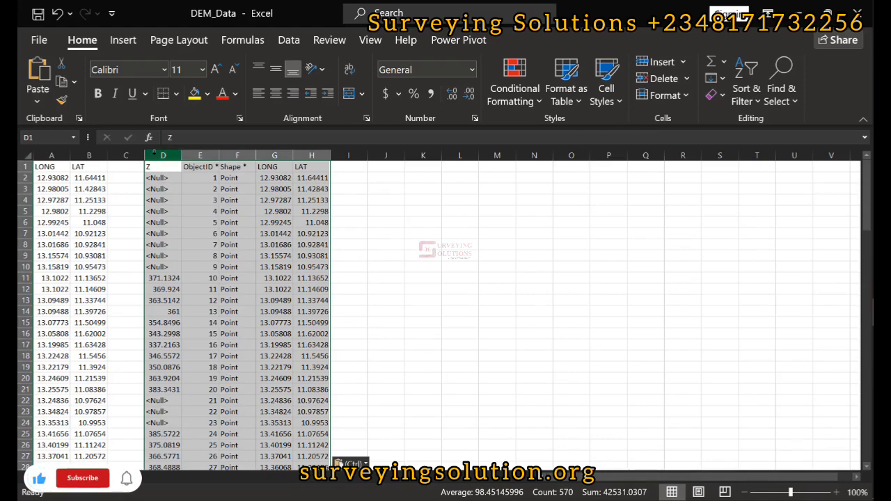
click(82, 479)
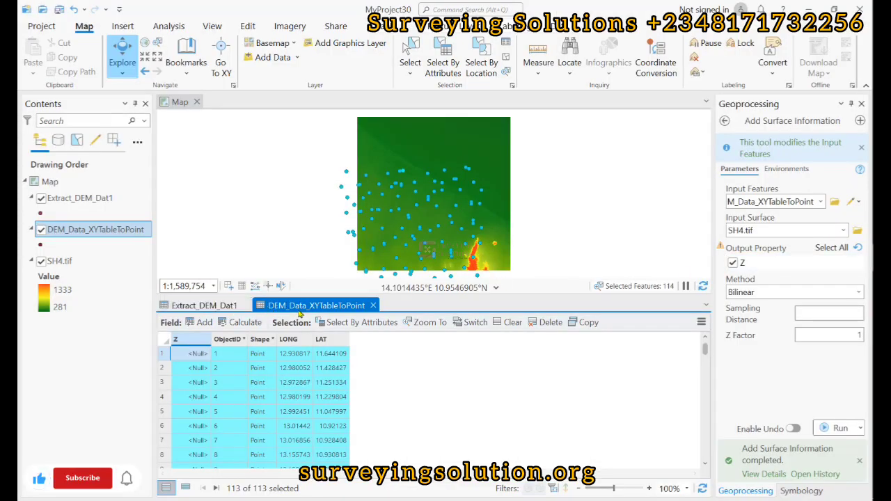
mouse_move(317, 305)
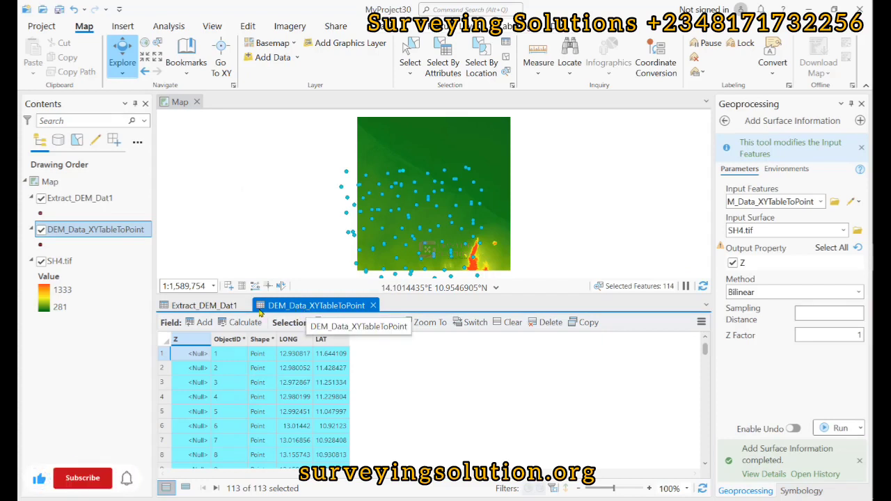
Copy the Extract_DEM_Dat1 rows with their RASTERVALU values to the clipboard.
click(202, 305)
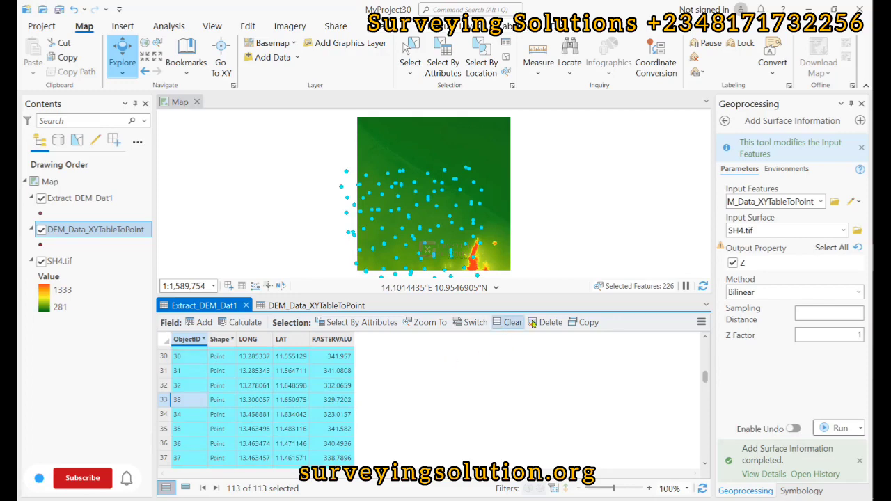
click(588, 322)
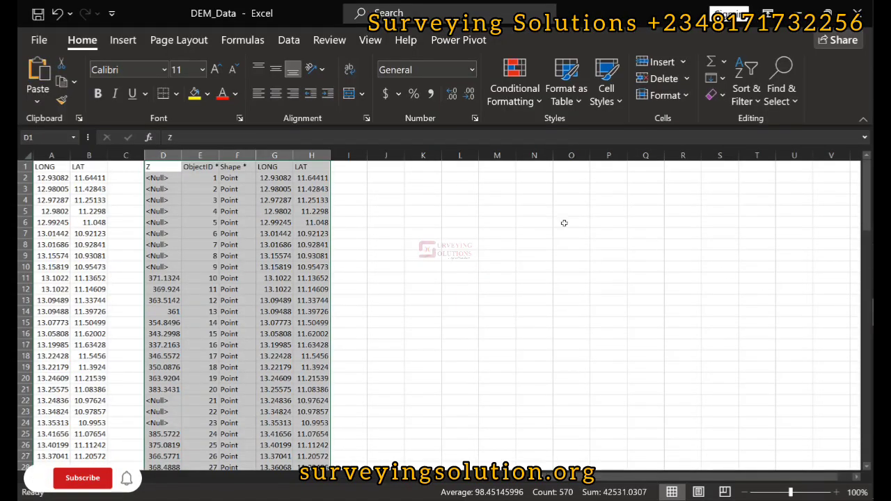
Paste the Extract_DEM_Dat1 rows at cell J1 and look over the Z and RASTERVALU columns.
click(384, 167)
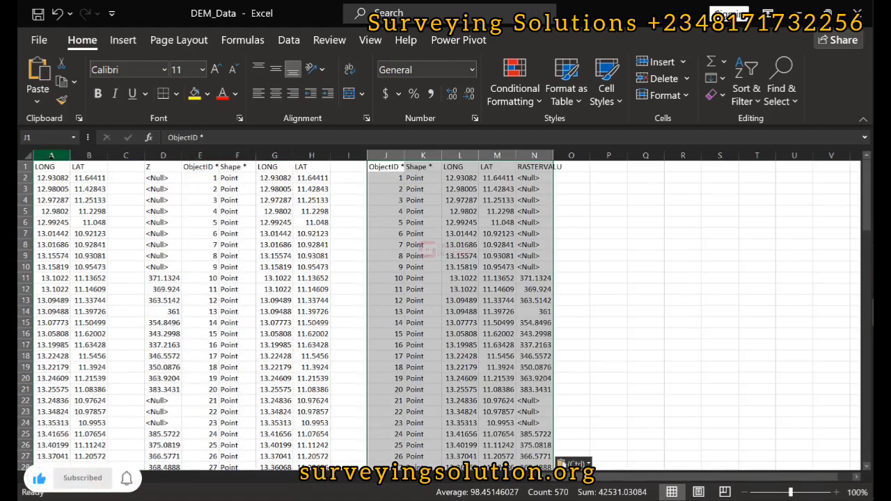
click(50, 155)
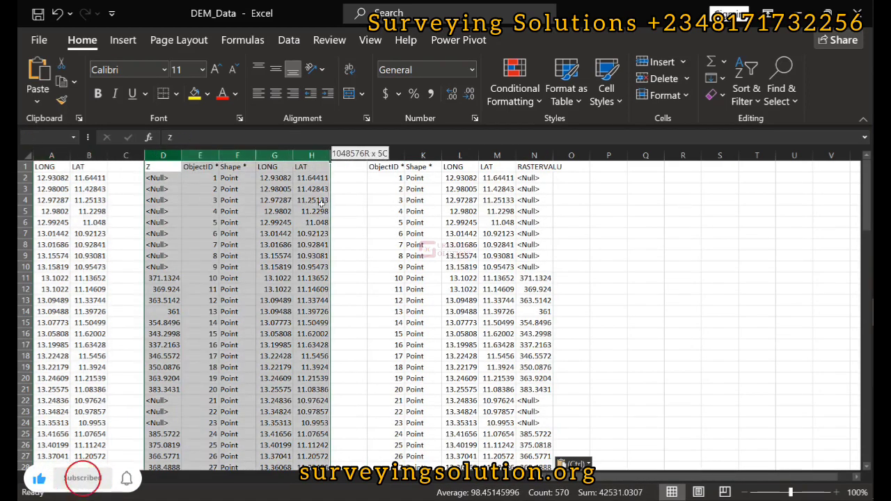
click(162, 165)
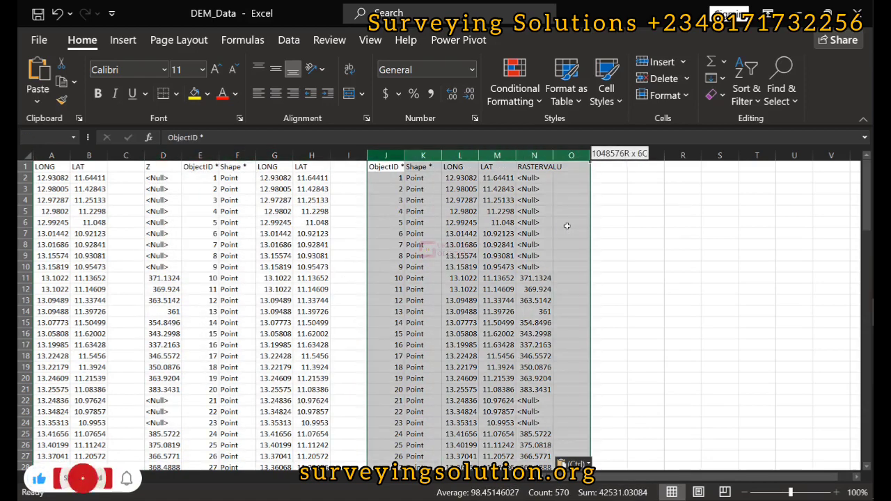
click(609, 175)
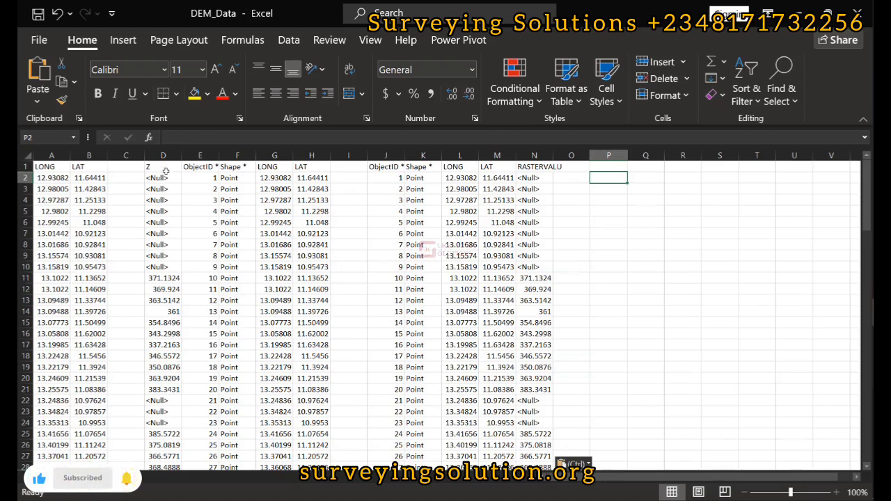
Mark the Null Z values in rows 2 to 10 and choose P11 for the difference.
drag(163, 178, 163, 256)
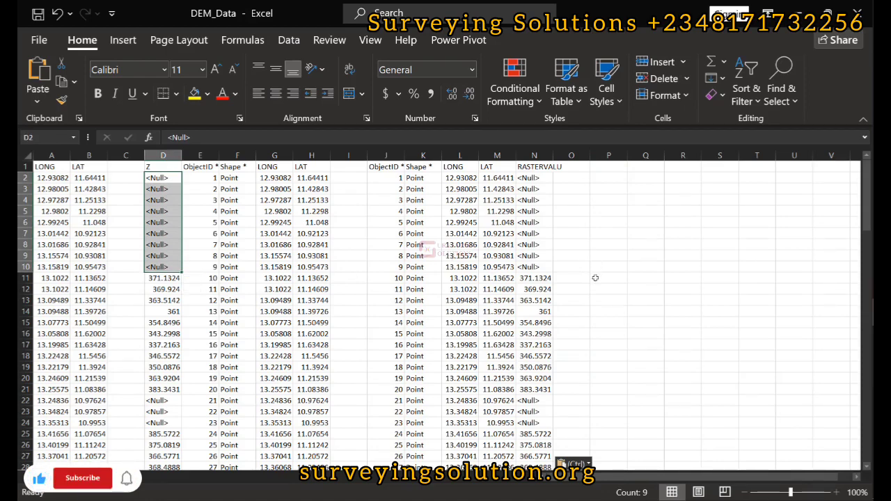
click(608, 279)
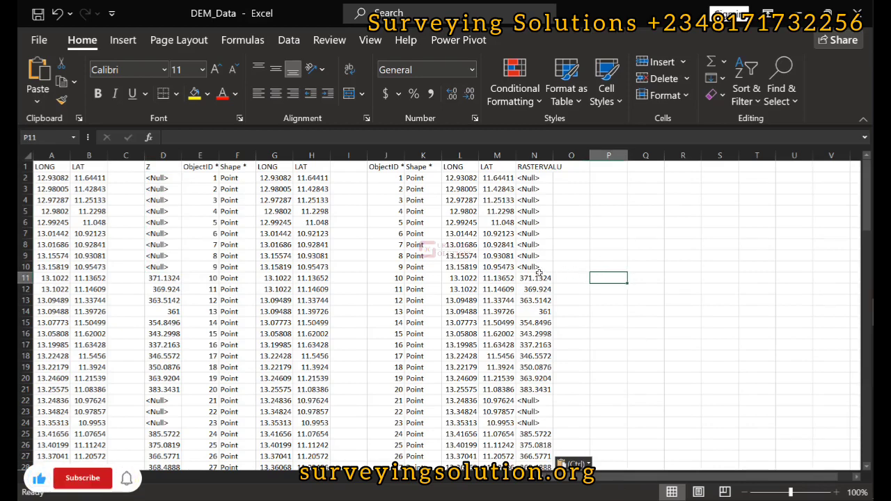
click(82, 479)
text(=)
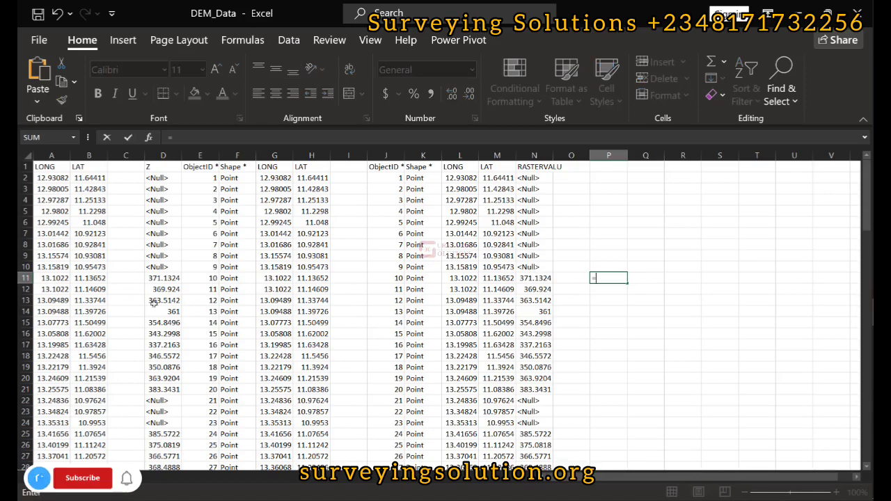
Enter =D11-N11 in P11 giving about -1E-06 and fill the difference down the rows.
click(163, 279)
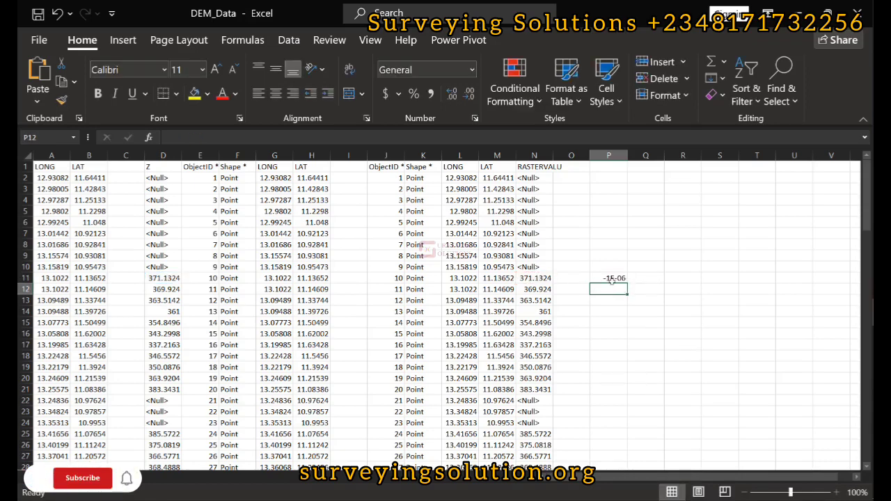
click(82, 479)
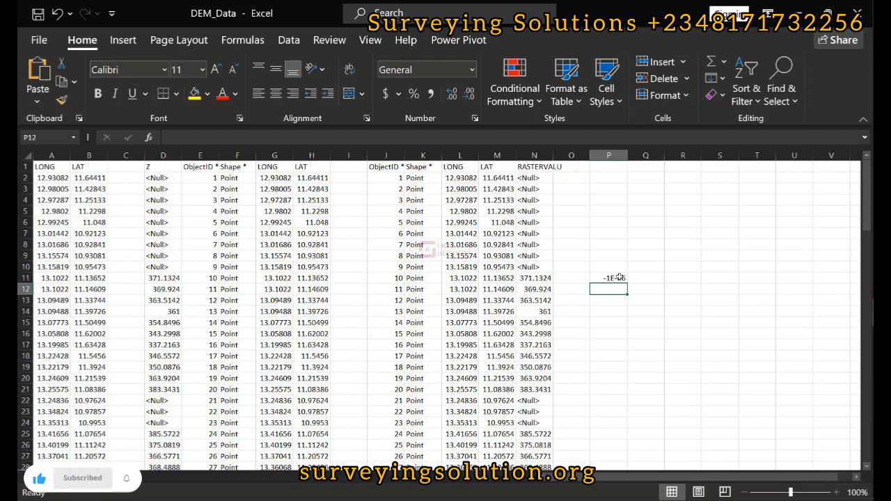
click(609, 278)
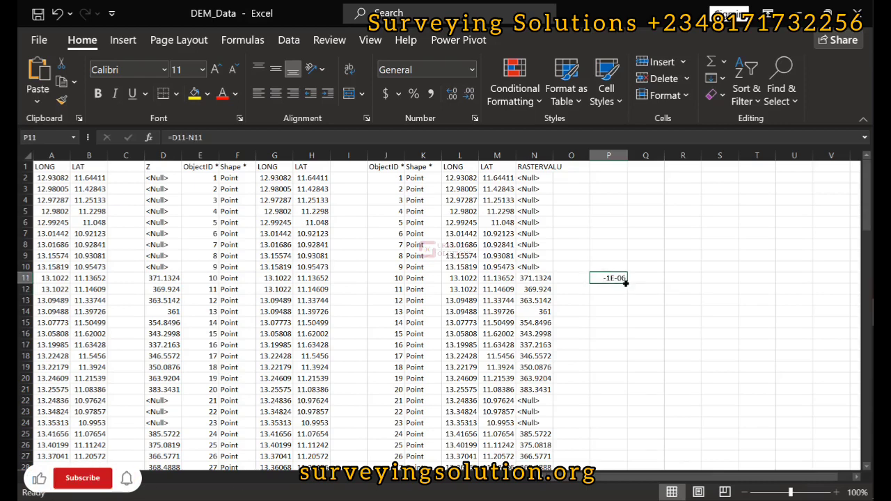
drag(608, 278, 609, 355)
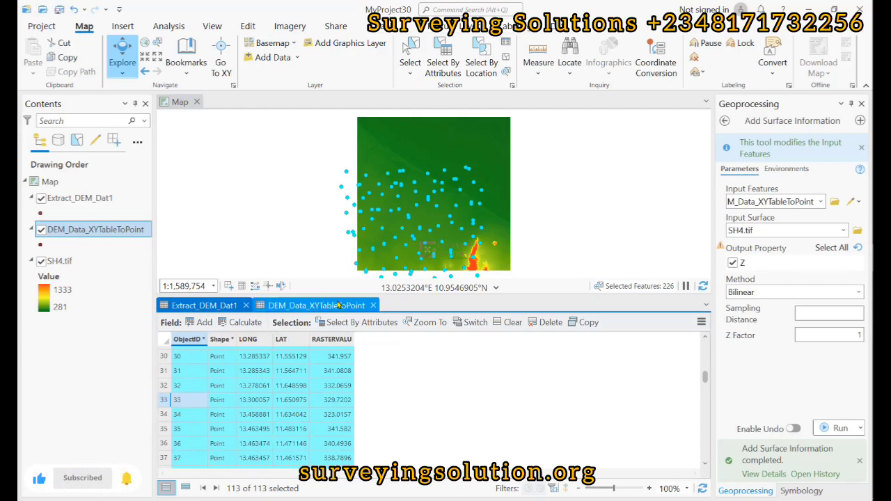
mouse_move(317, 305)
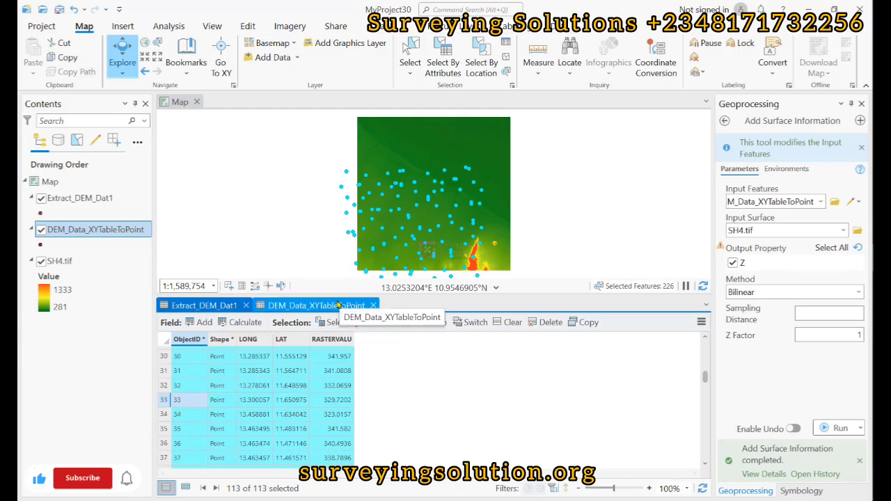